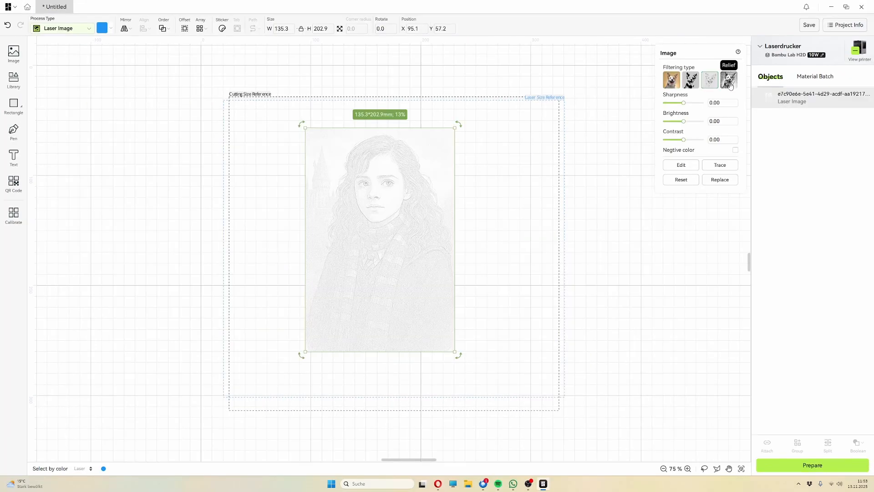
- Browse the sample projects and start browsing desktop folders for a picture to import
left_click(728, 80)
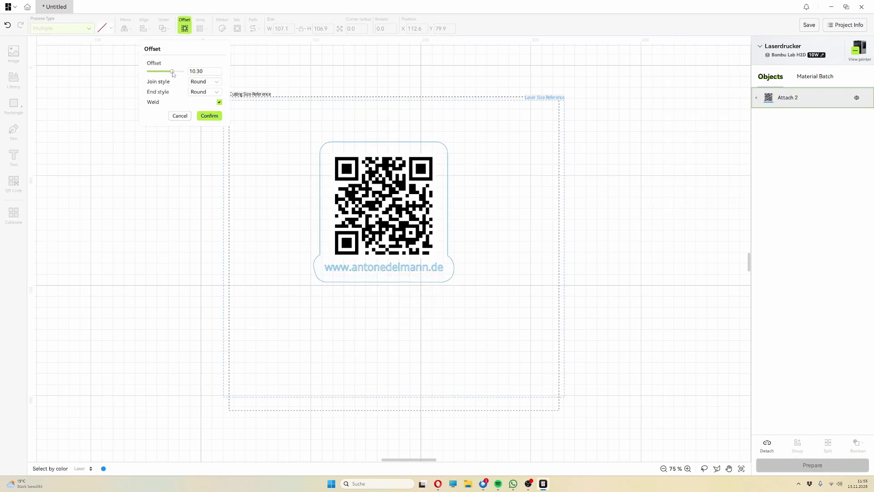
mouse_move(191, 115)
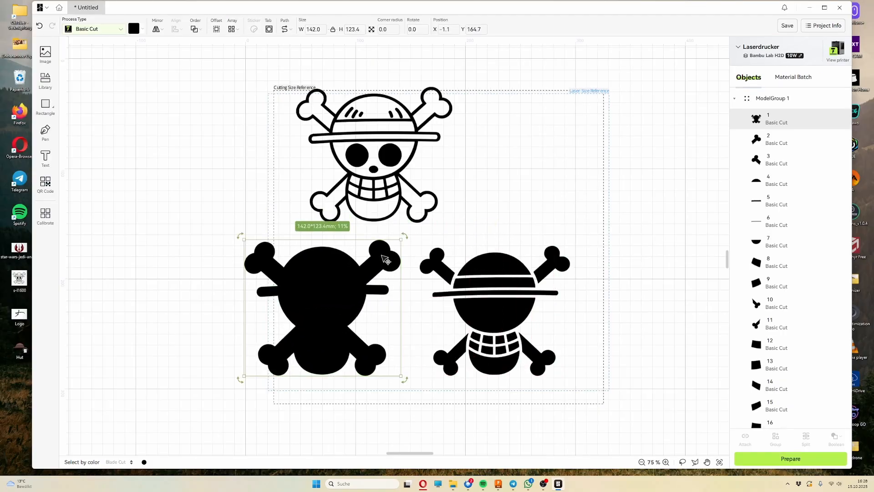
left_click(793, 77)
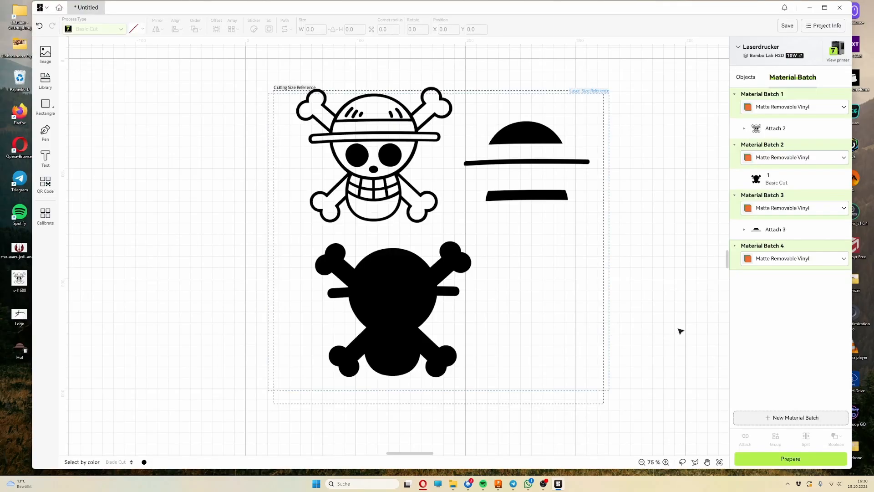
left_click(525, 195)
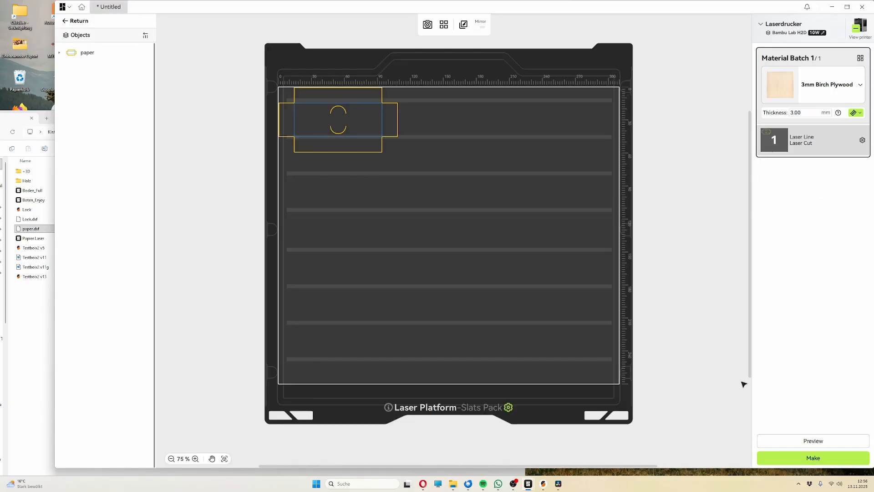
left_click(337, 120)
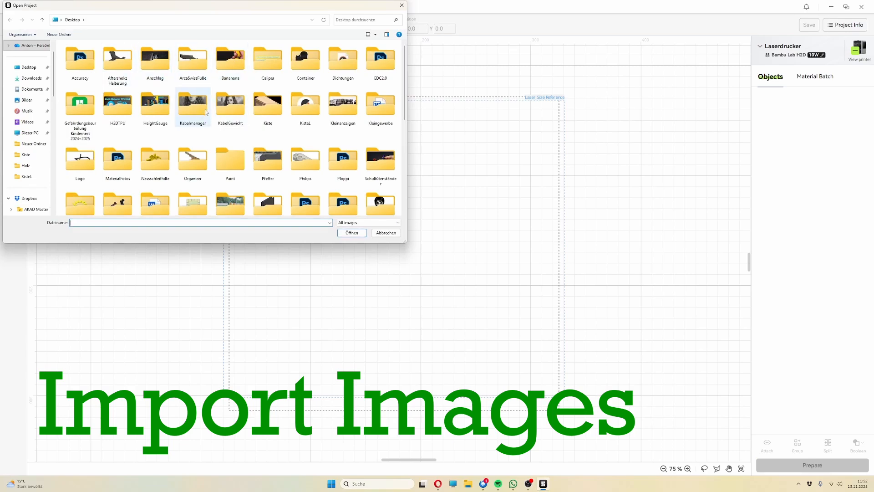
- Import the portrait photo scaled down to fit and try the Binary filter on it
left_click(351, 232)
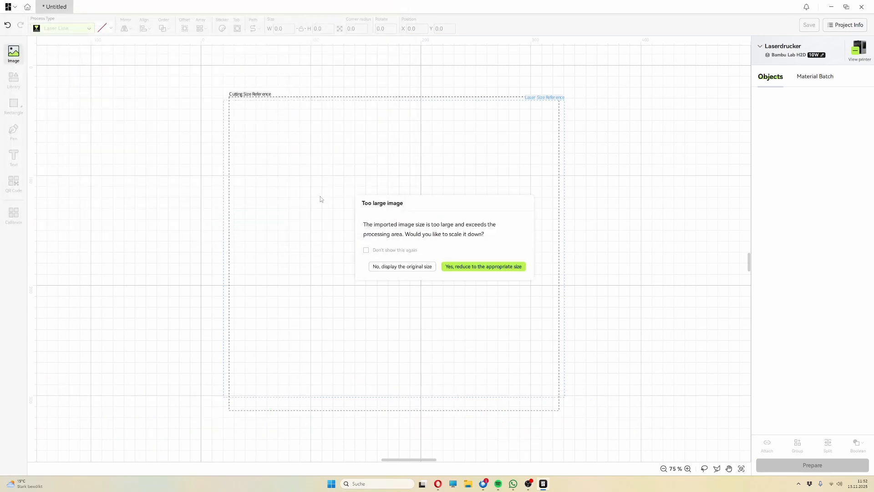
left_click(483, 267)
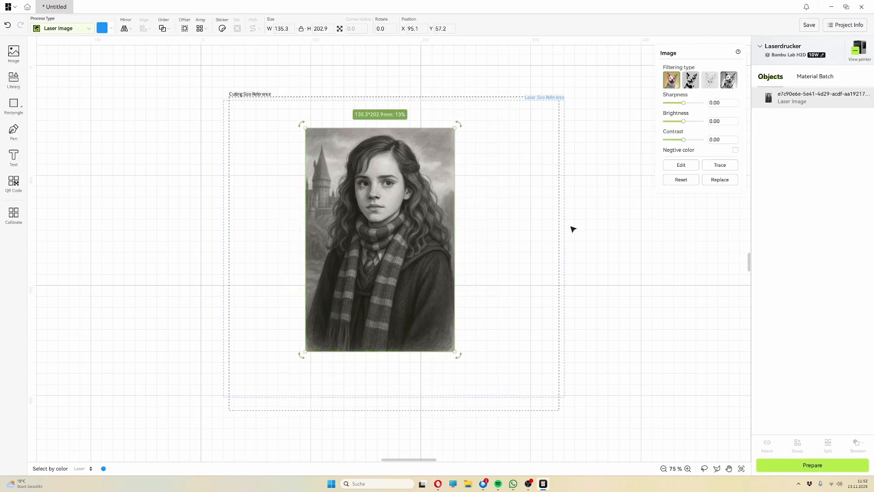
left_click(689, 79)
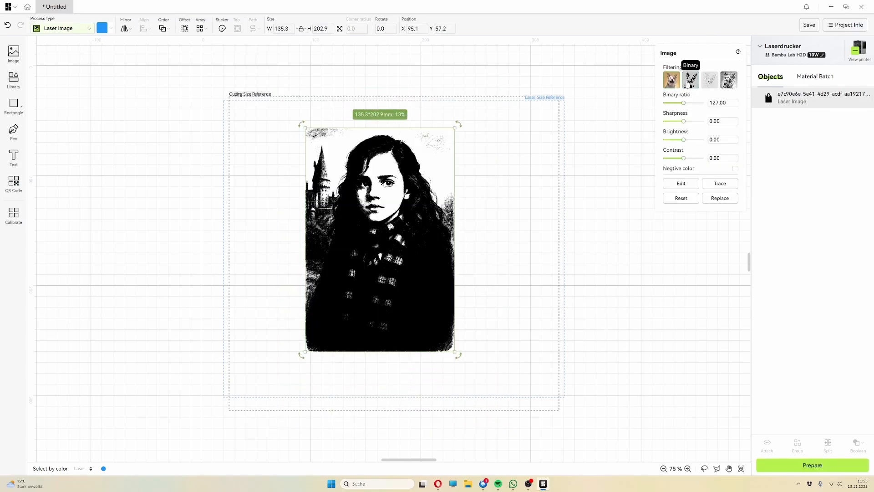
- Switch through Sketch to the Relief filter, tune it, and start editing the portrait image
left_click(729, 79)
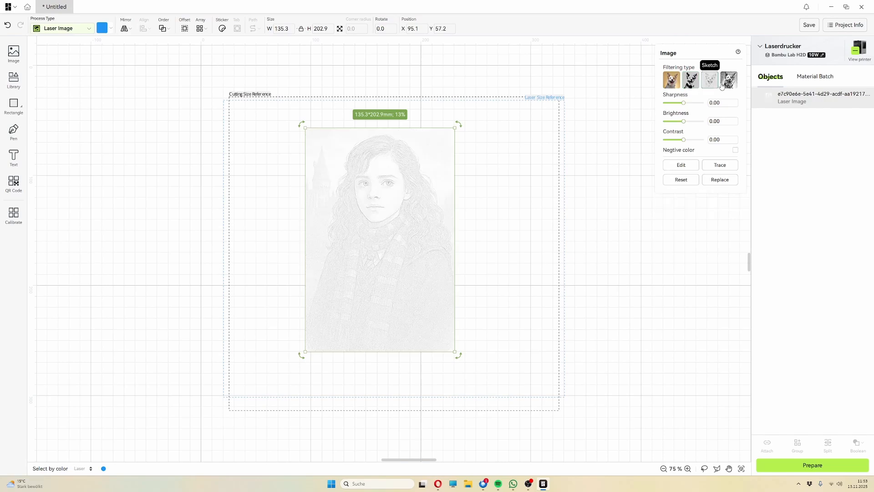
left_click(728, 79)
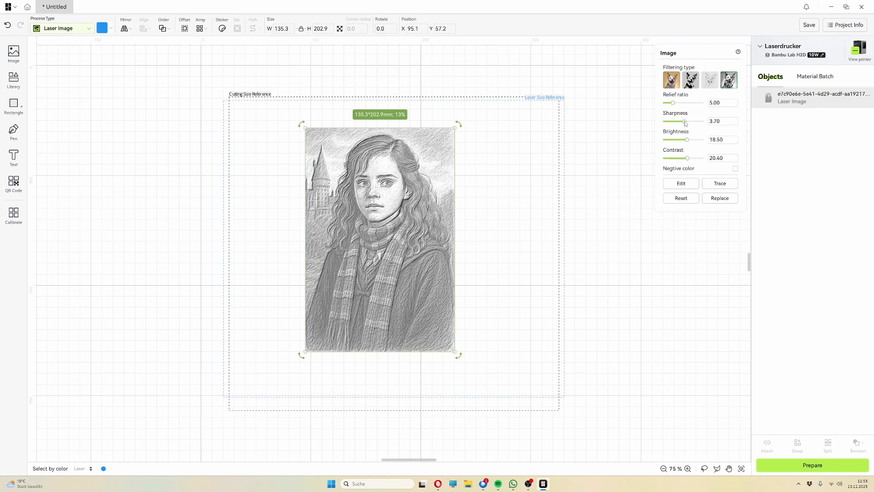
mouse_move(687, 195)
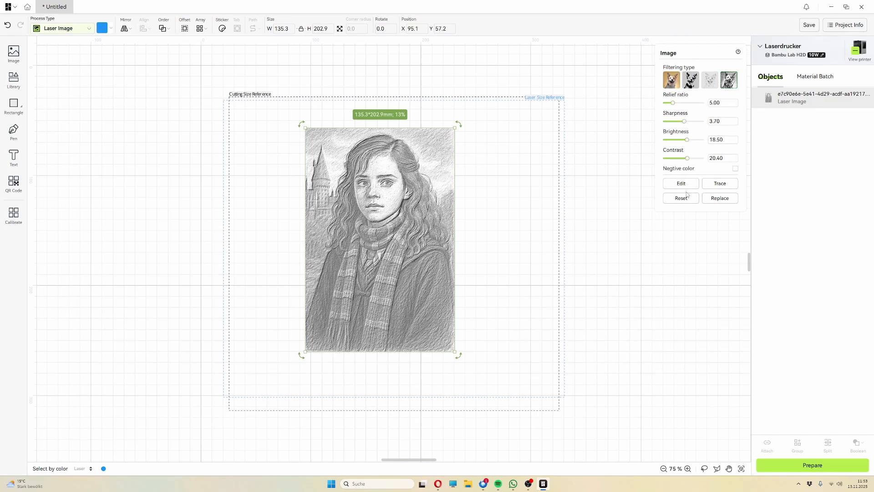
left_click(679, 183)
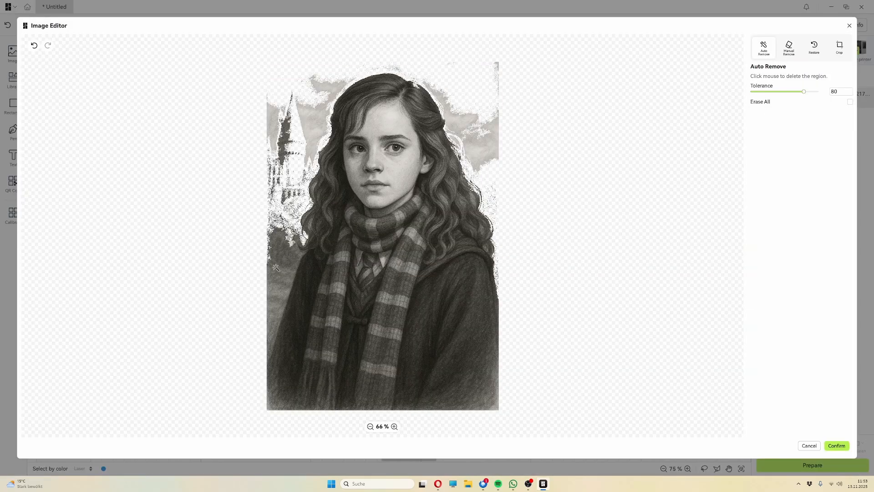
- Auto-remove the light background regions beside and behind the girl in the portrait
left_click(322, 111)
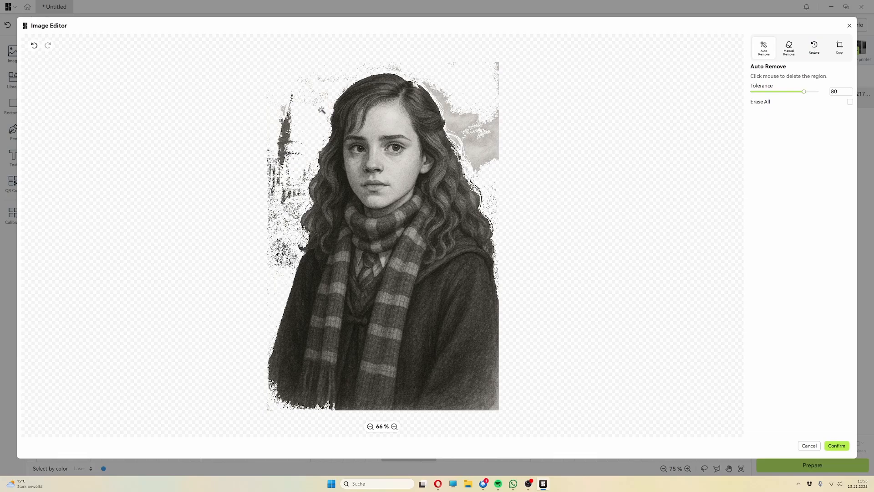
left_click(789, 48)
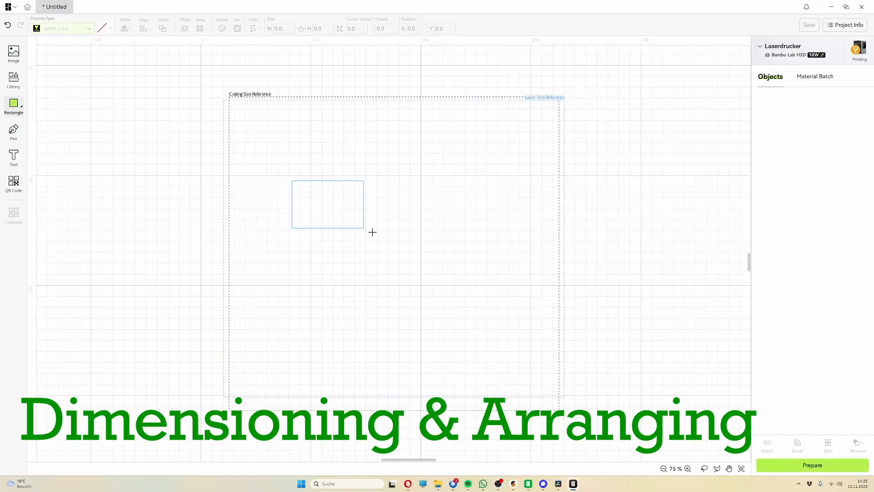
- Place a rectangle with a circle inside it and size the rectangle to 100 × 100 mm
left_click(14, 105)
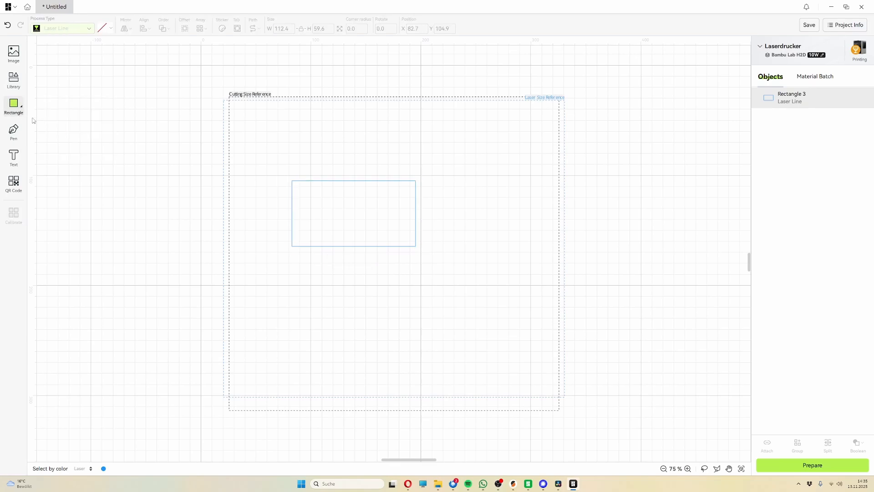
left_click(14, 106)
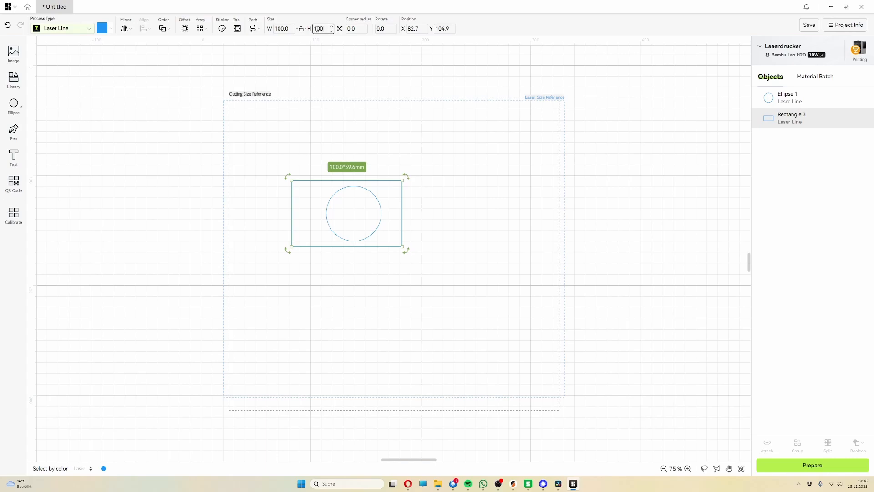
type("100")
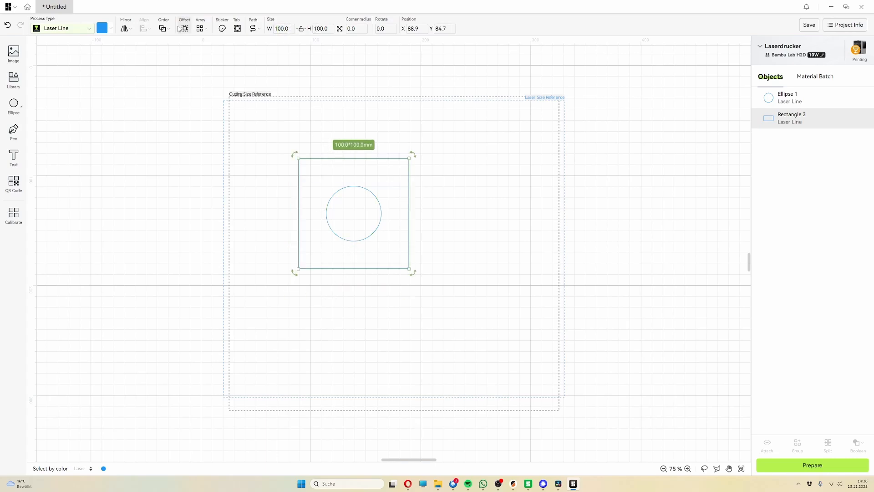
- Create an 8.2 mm rounded offset outline around the square as a third object
left_click(184, 28)
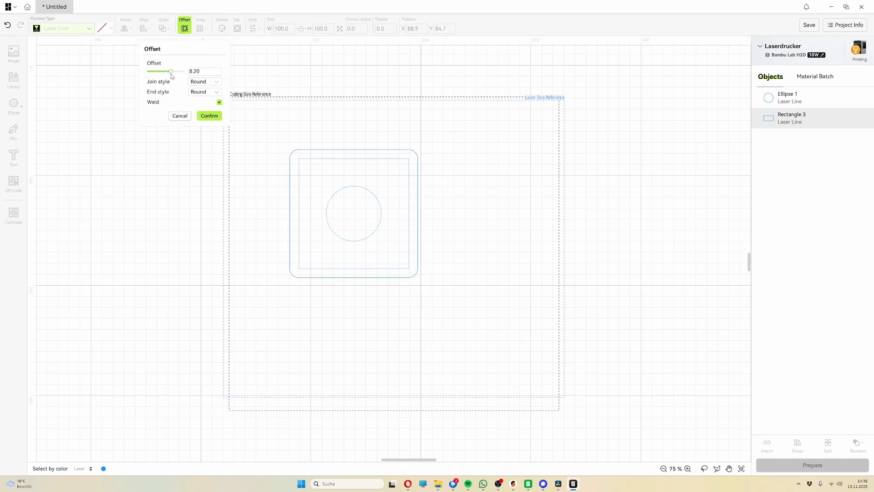
left_click(209, 116)
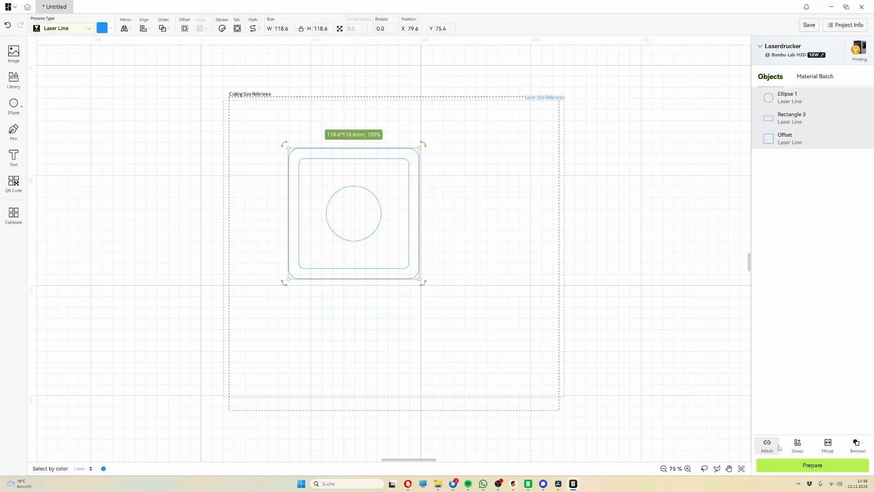
- Attach the square, circle and offset and array them into a 2 × 2 grid
left_click(766, 444)
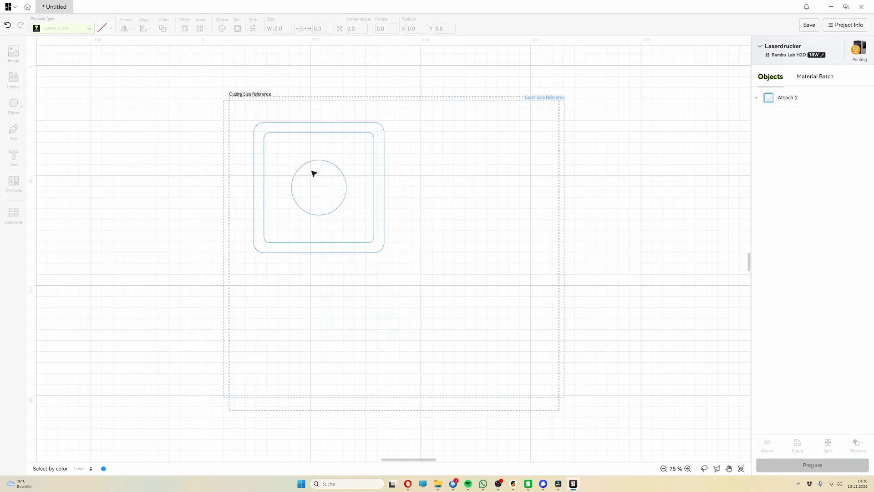
left_click(201, 26)
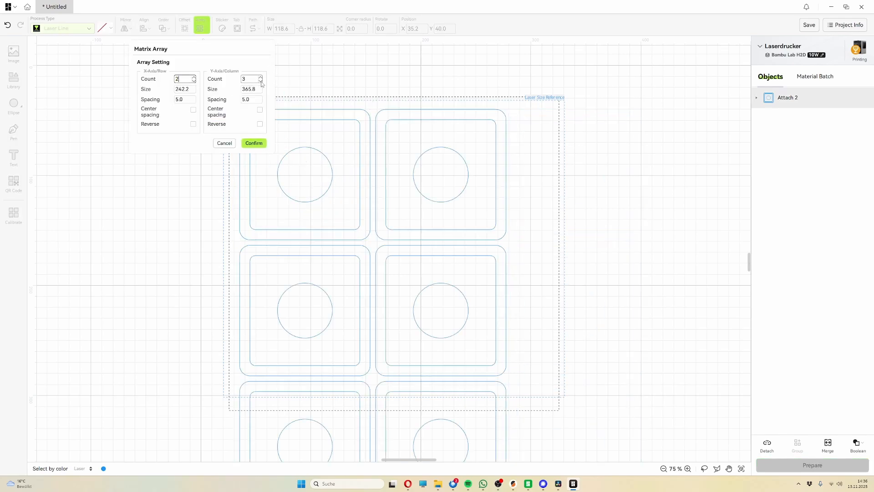
left_click(260, 81)
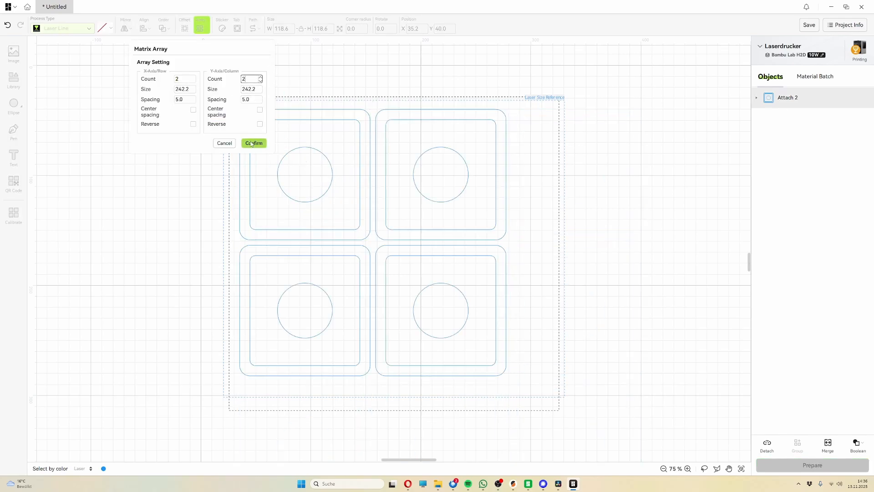
left_click(254, 143)
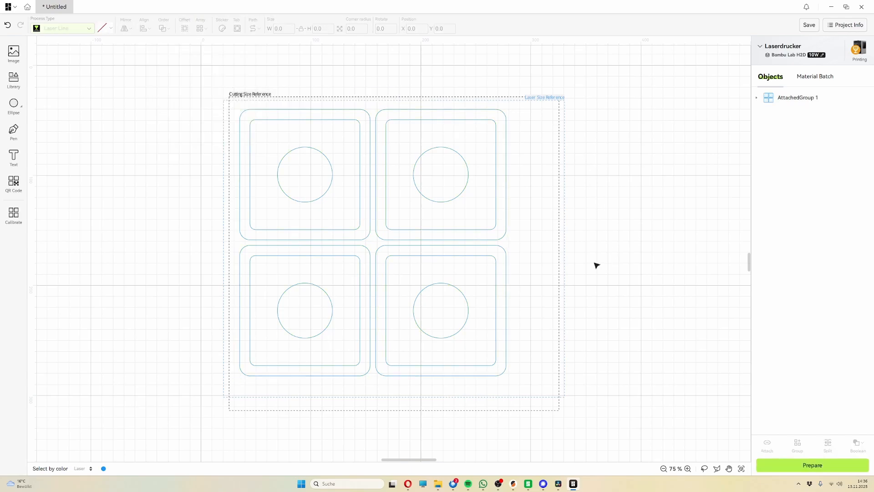
- Ungroup the array into four separate copies and select the lower-right one
left_click(756, 97)
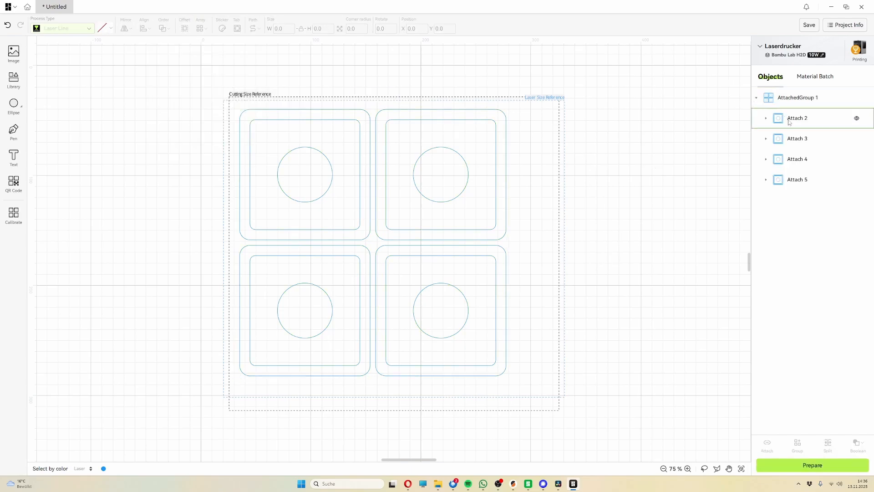
left_click(799, 98)
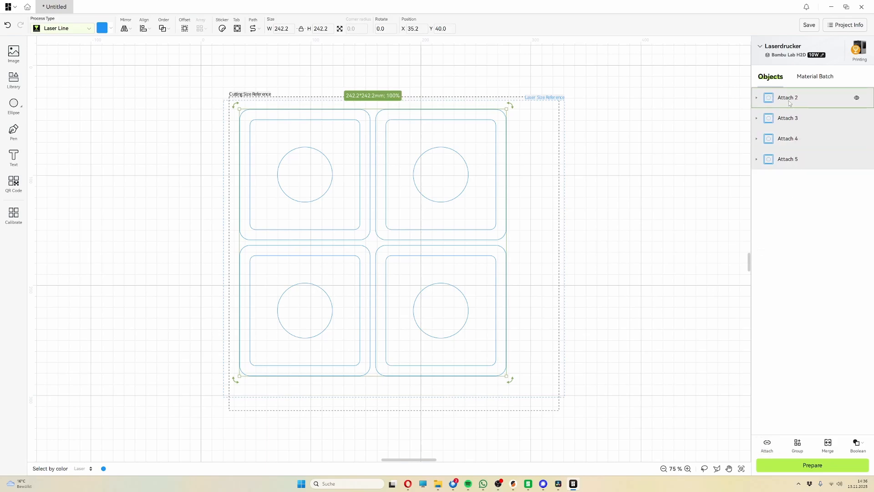
left_click(786, 158)
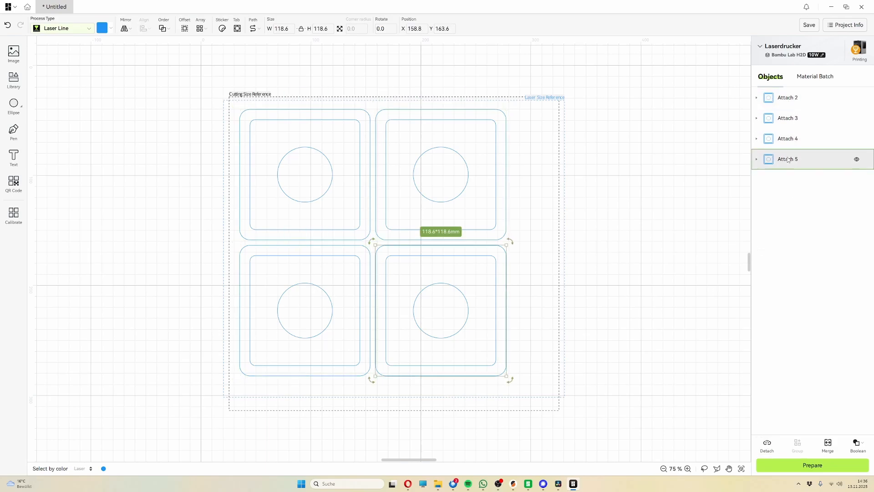
mouse_move(794, 255)
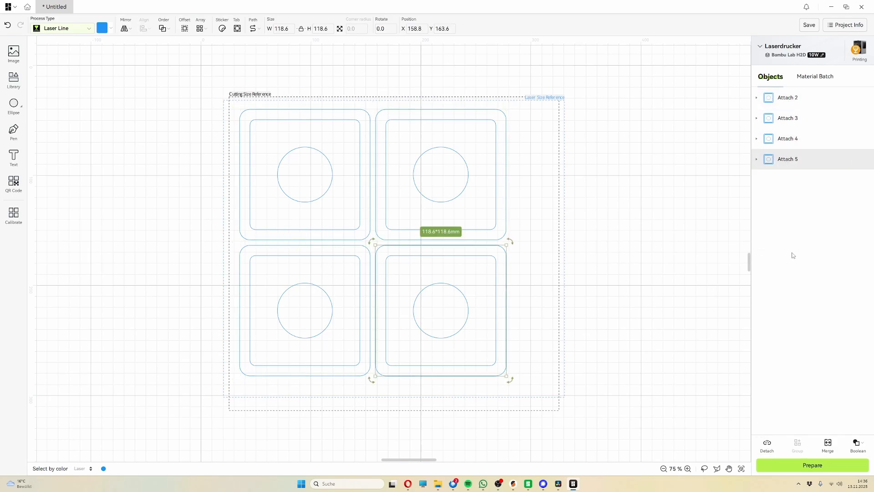
left_click(13, 184)
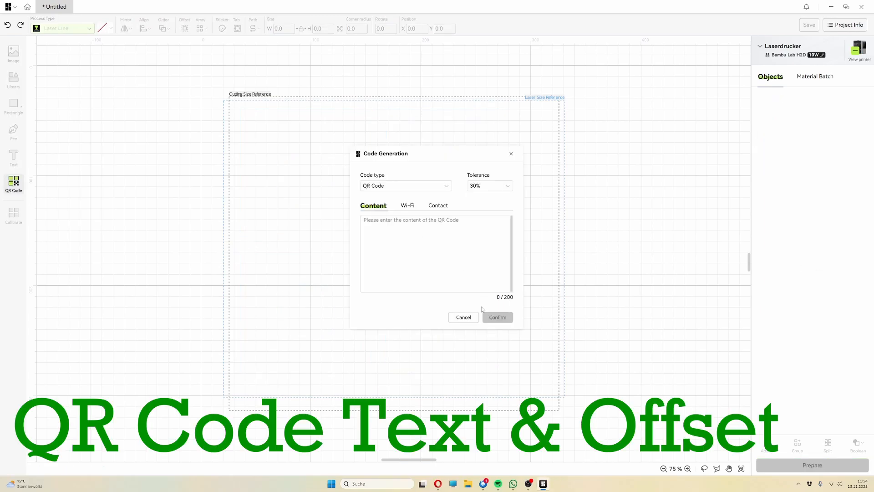
type("www.a")
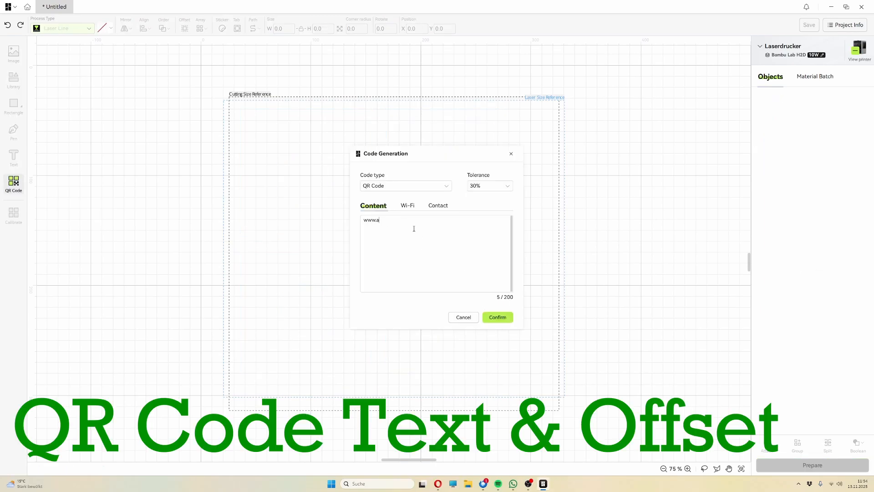
type("www.antonedelmann.de")
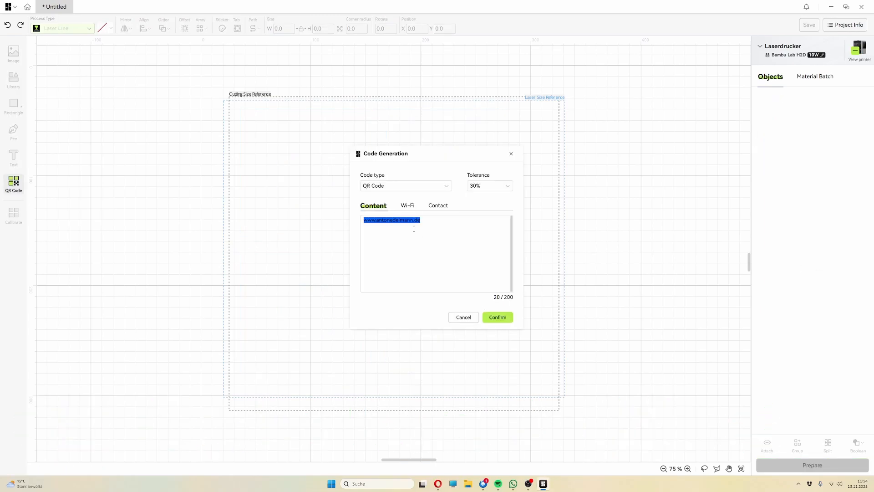
left_click(497, 317)
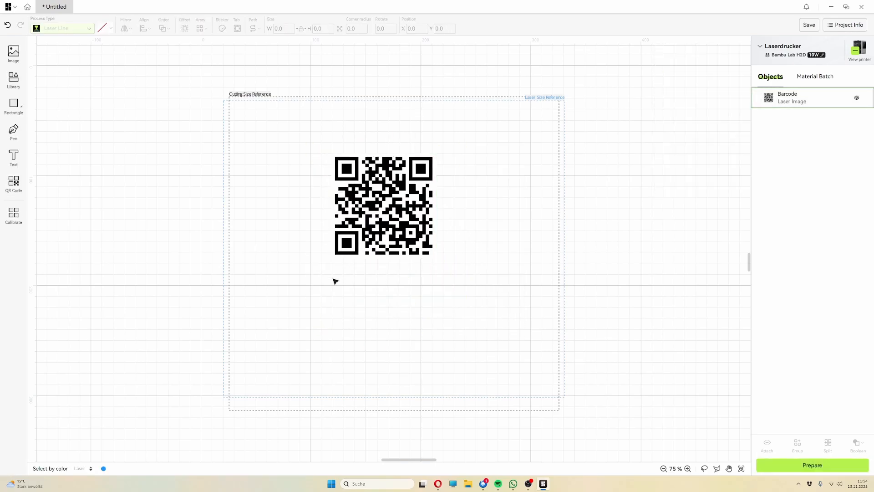
- Add the website address as a text laser line beneath the QR code
left_click(13, 158)
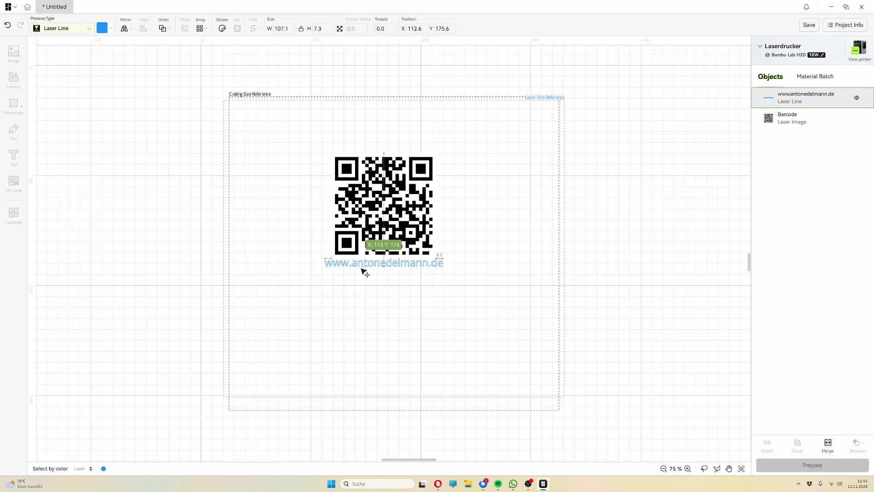
left_click(440, 278)
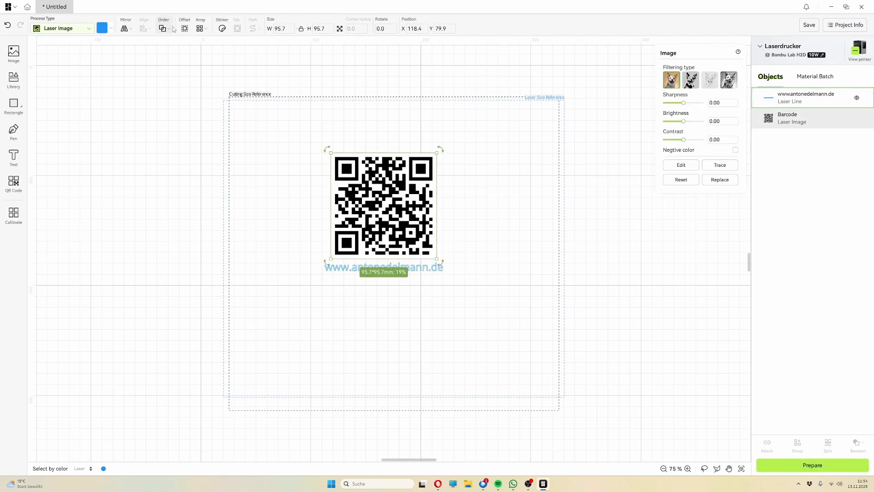
- Discard a first offset attempt and attach the QR code and website text together
left_click(184, 28)
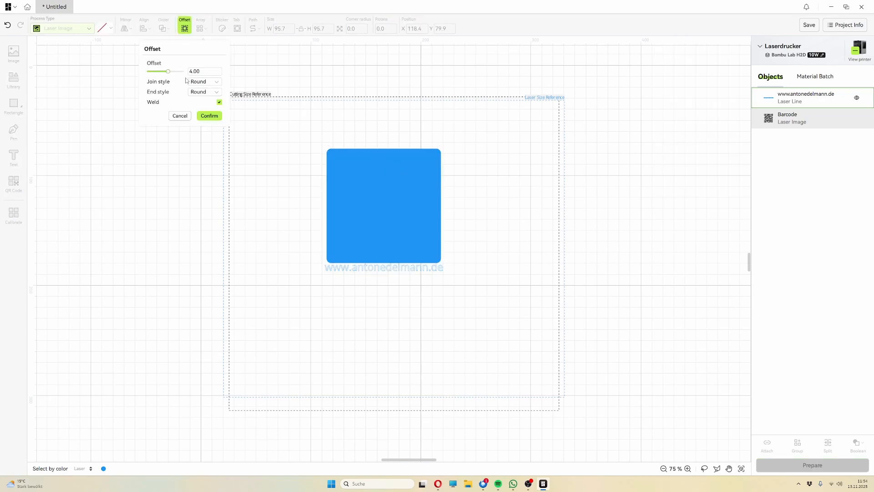
left_click_drag(167, 71, 178, 71)
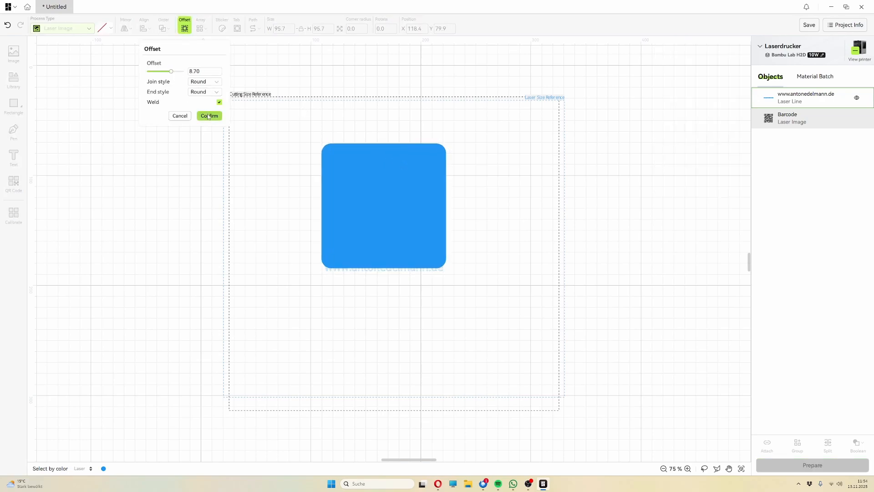
left_click(208, 116)
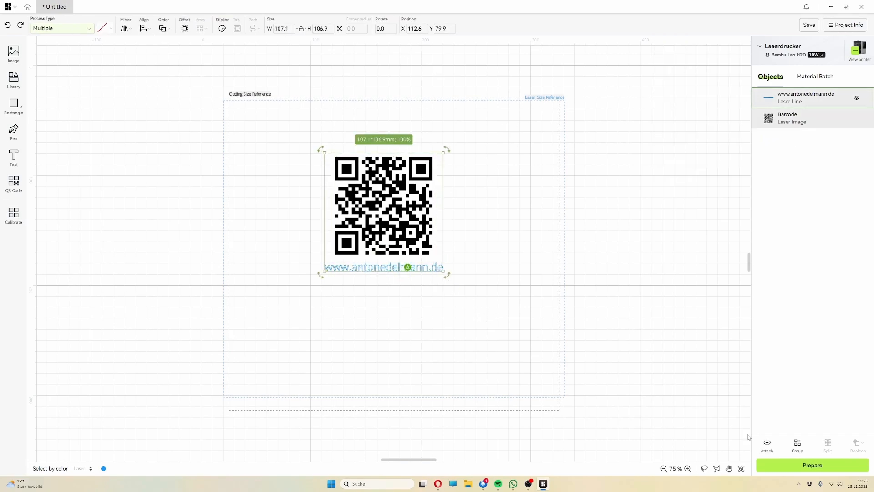
left_click(767, 447)
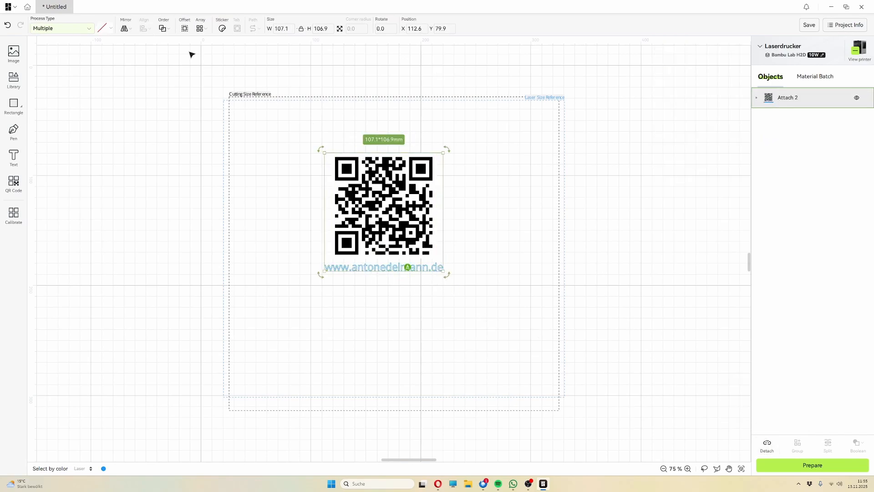
- Create a rounded offset outline about 10 mm around the attached QR code and text
left_click(184, 27)
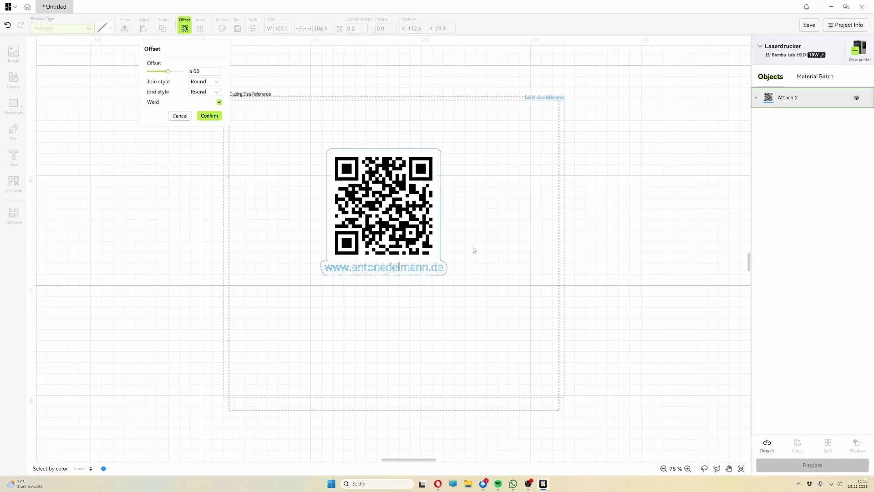
left_click_drag(167, 71, 170, 71)
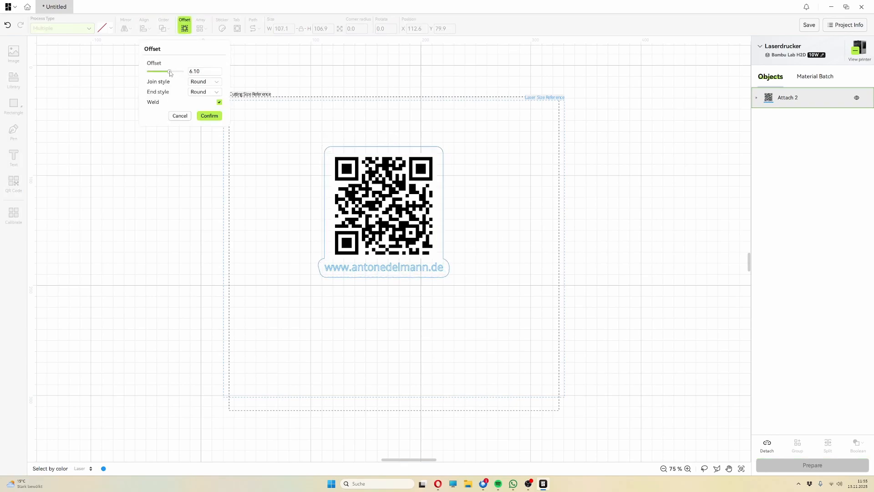
left_click_drag(171, 71, 179, 71)
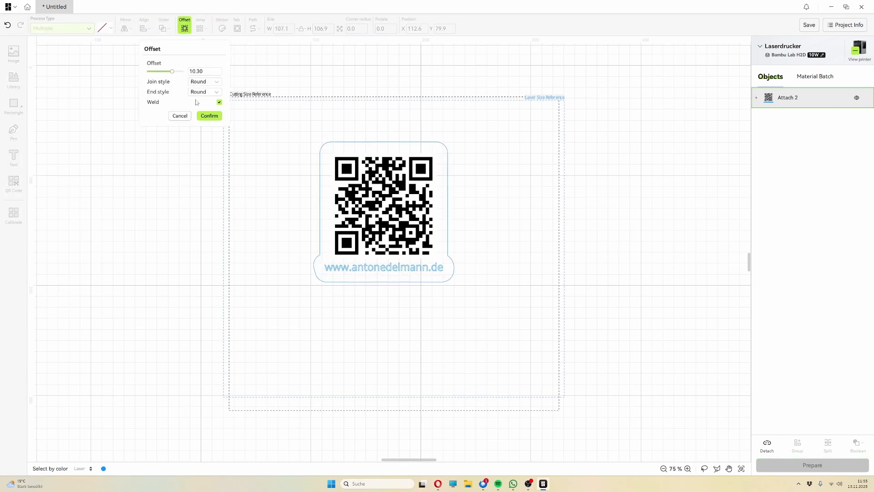
left_click(209, 116)
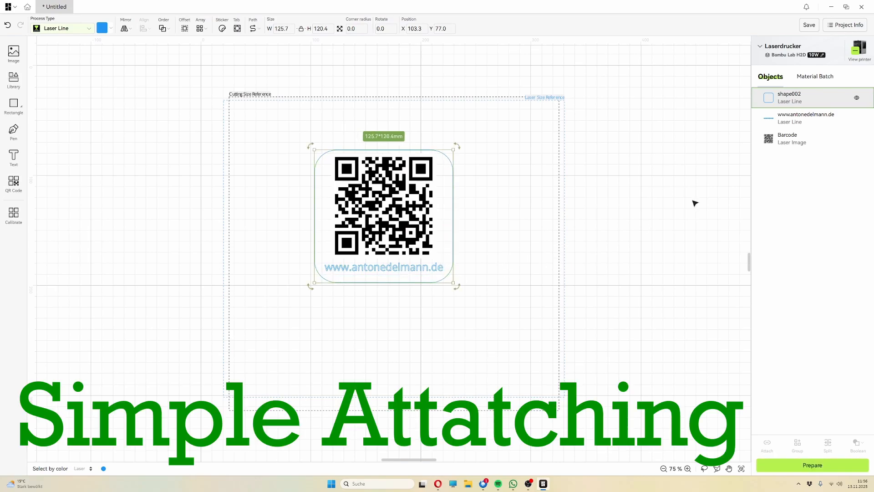
- Set the outline to Laser Cut and attach the outline, text and QR code into one group
left_click(788, 139)
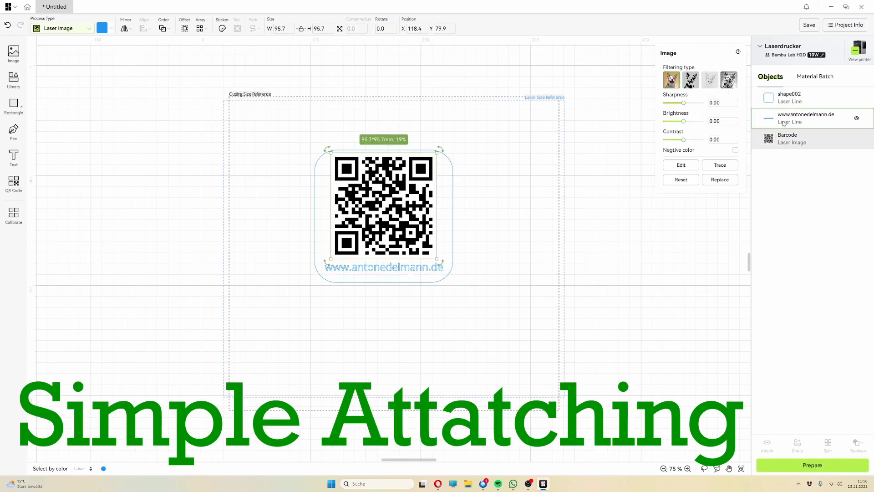
left_click(767, 447)
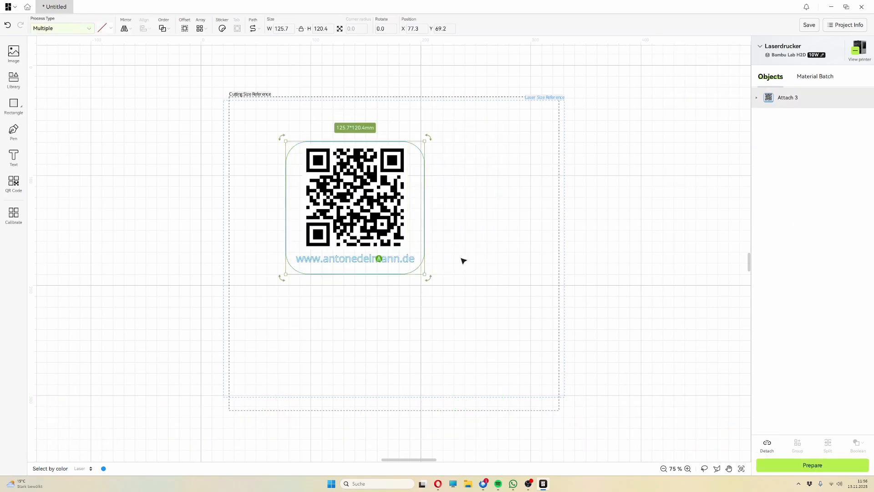
left_click(812, 466)
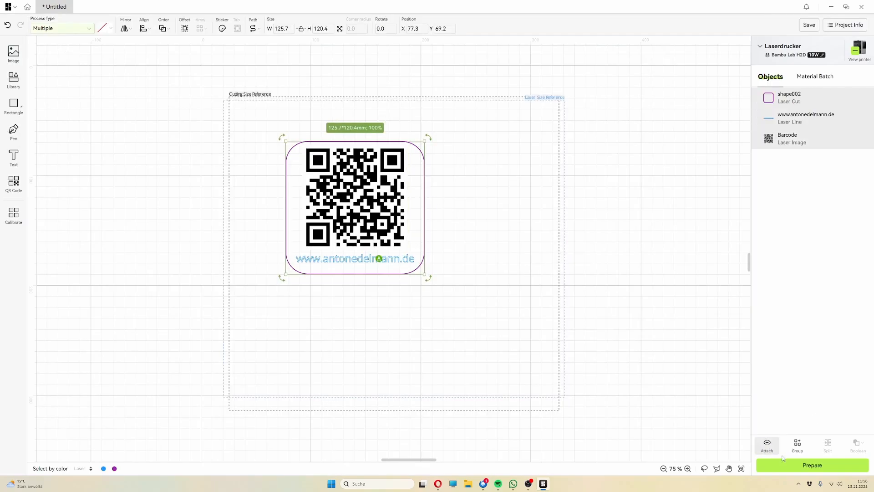
left_click(811, 465)
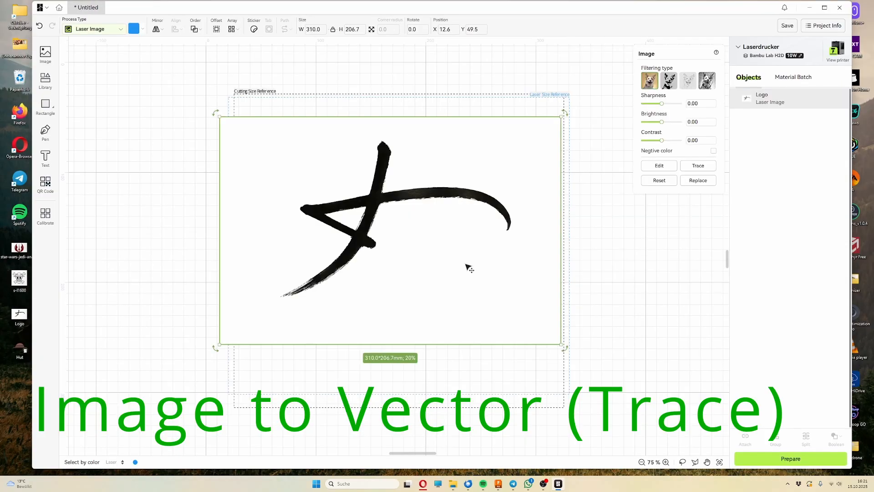
- Erase the logo's white background with Auto and Manual Remove, keeping only the black strokes
left_click(94, 28)
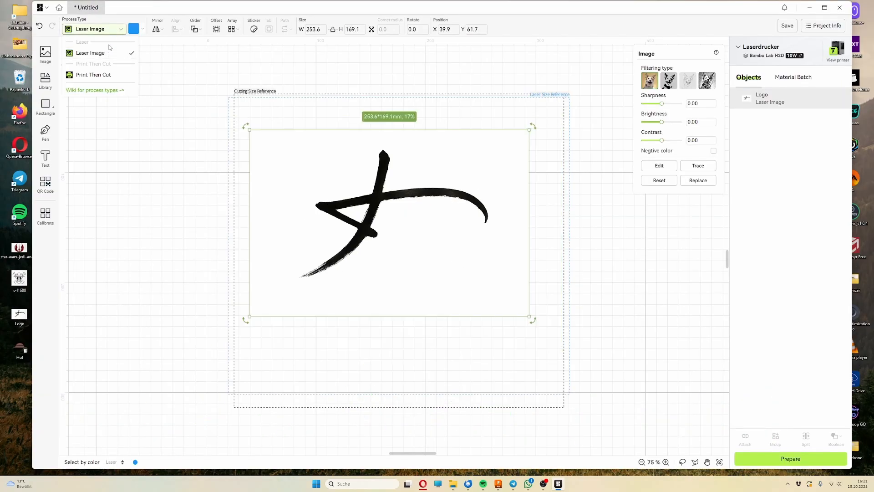
left_click(658, 166)
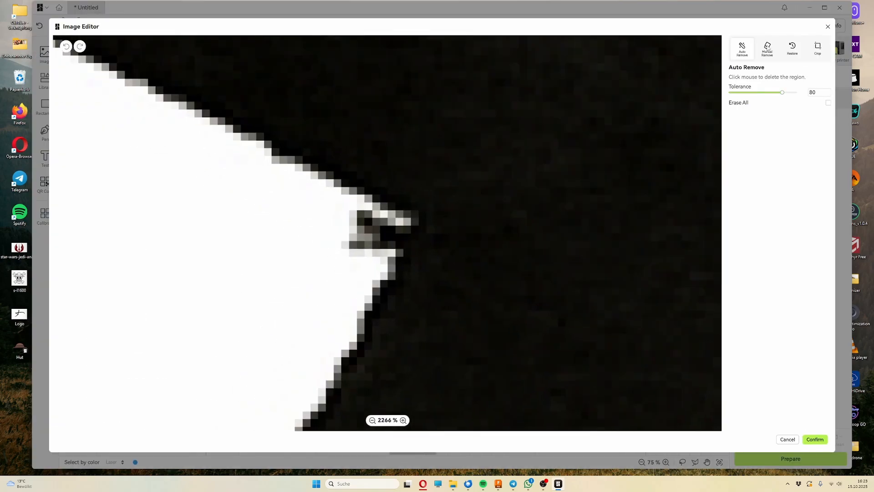
left_click(767, 48)
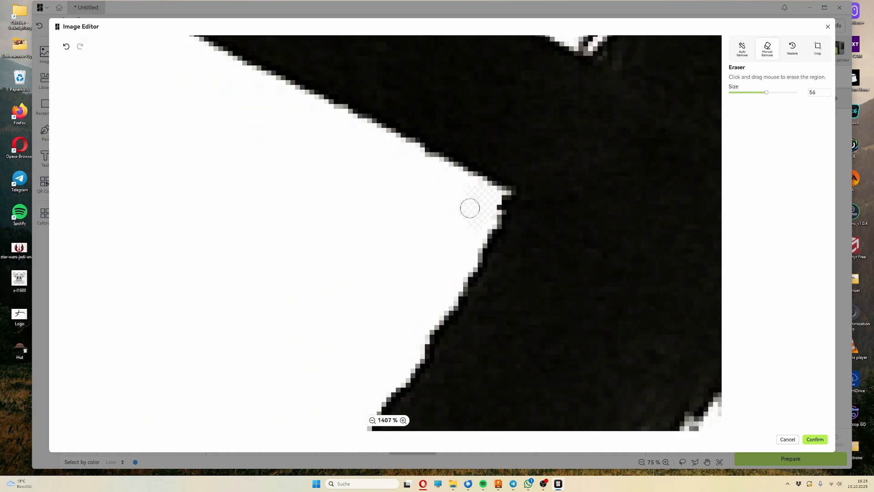
left_click(741, 47)
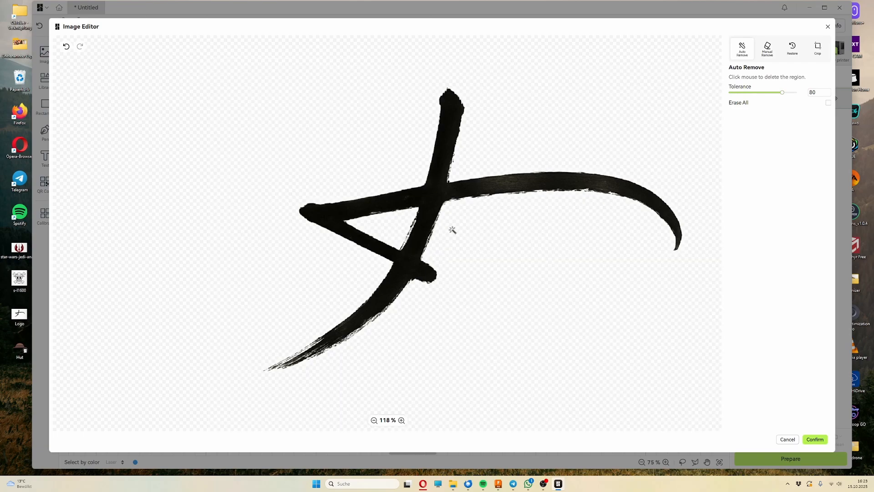
mouse_move(811, 449)
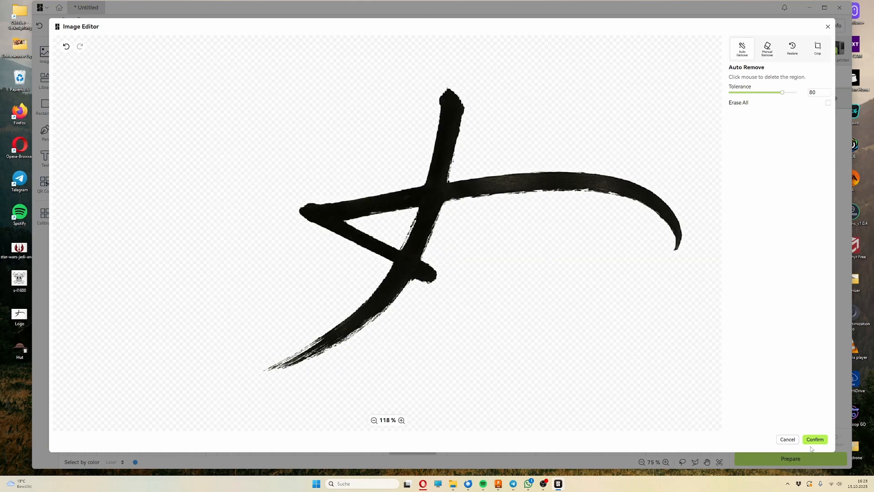
left_click(814, 439)
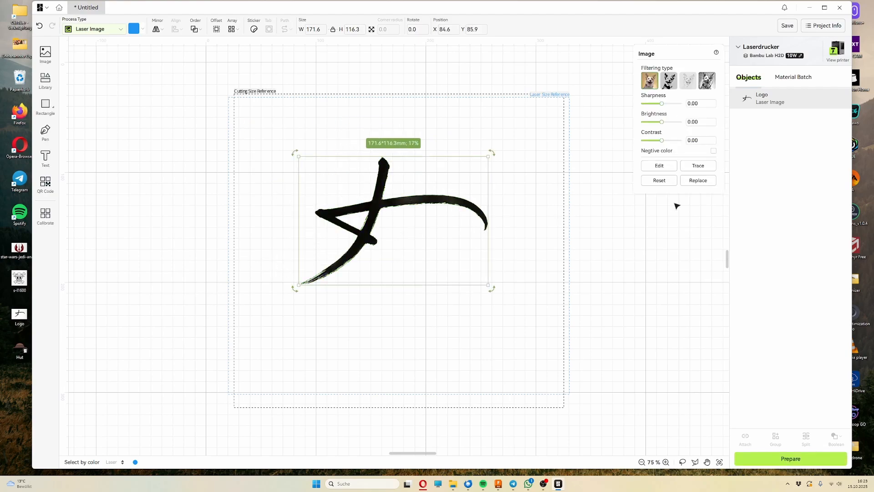
- Trace the logo in Monochrome into a group of three vector laser-line outlines
left_click(698, 165)
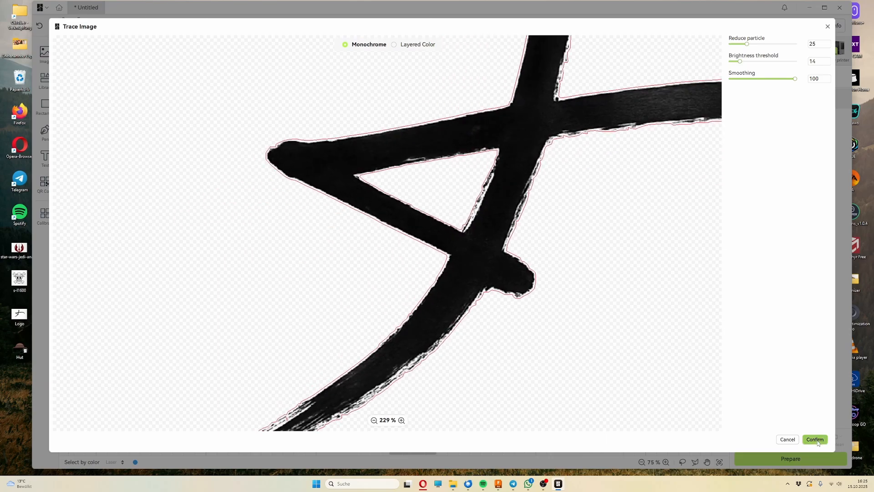
left_click(814, 439)
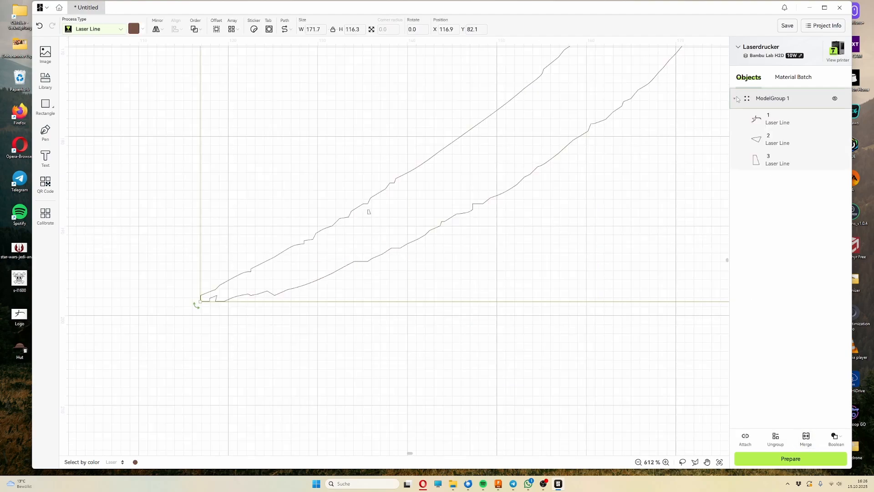
- Remove the tiny stray traced part 3, leaving the logo group with parts 1 and 2
left_click(777, 139)
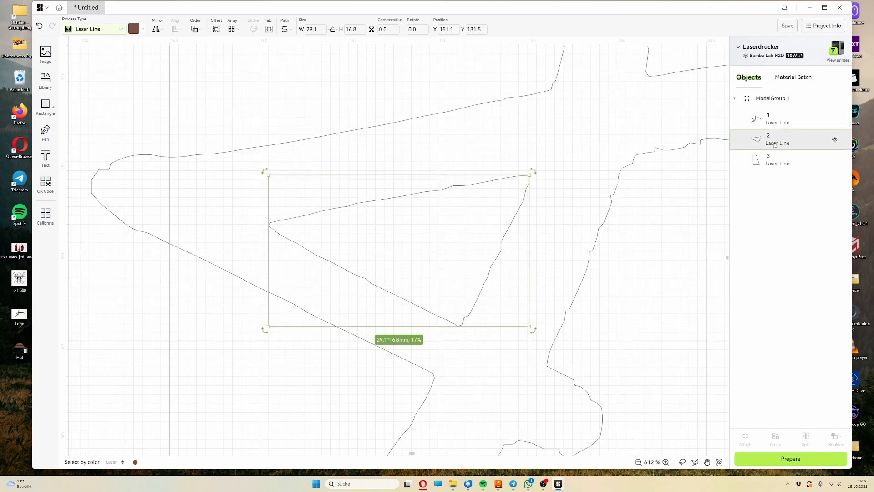
right_click(775, 161)
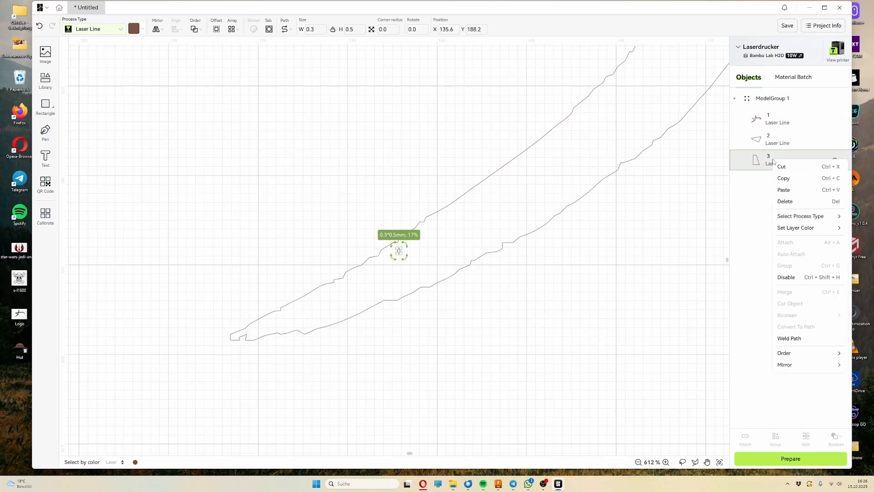
left_click(785, 201)
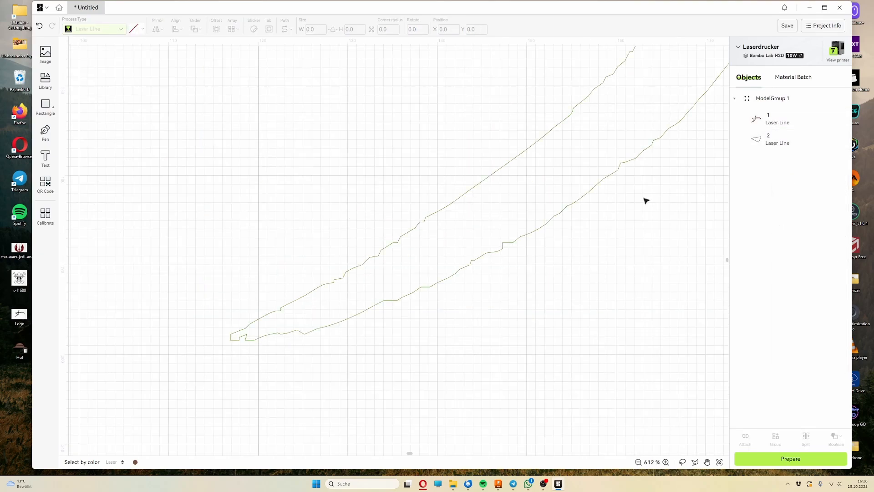
left_click(776, 118)
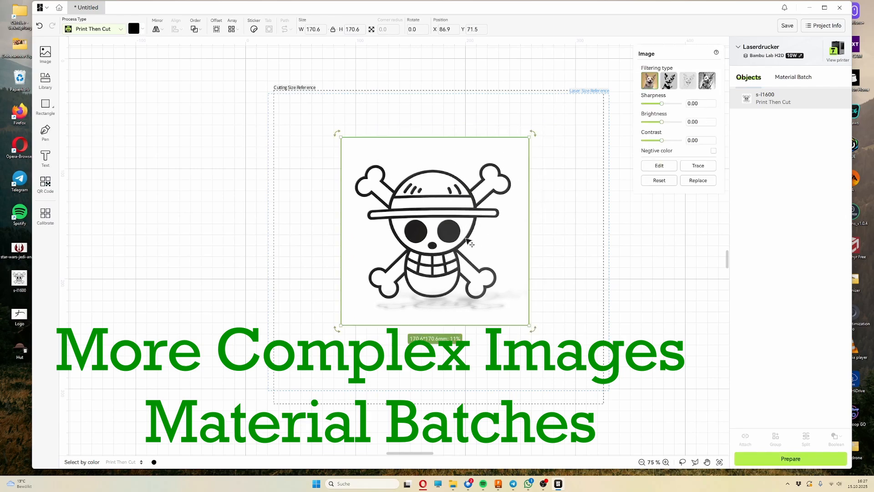
- Trace the skull image into a cut group, preview it on the cutting platform, and return to editing
left_click(697, 166)
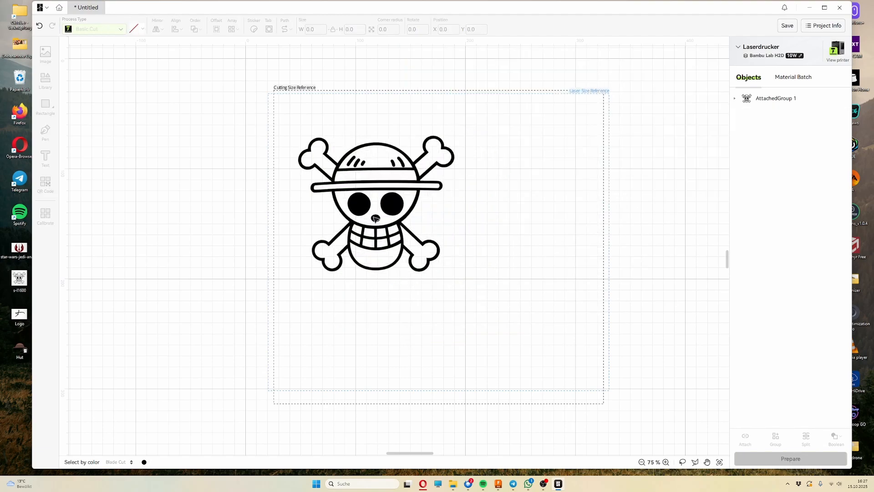
left_click(790, 458)
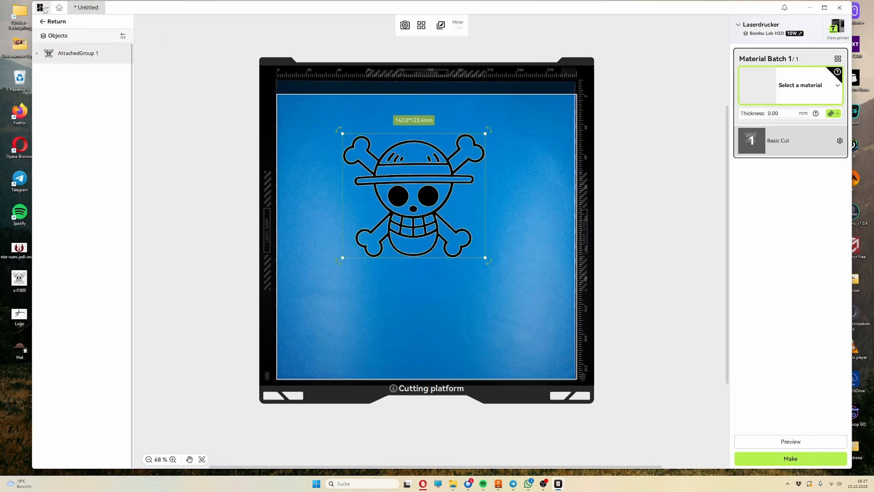
left_click(53, 21)
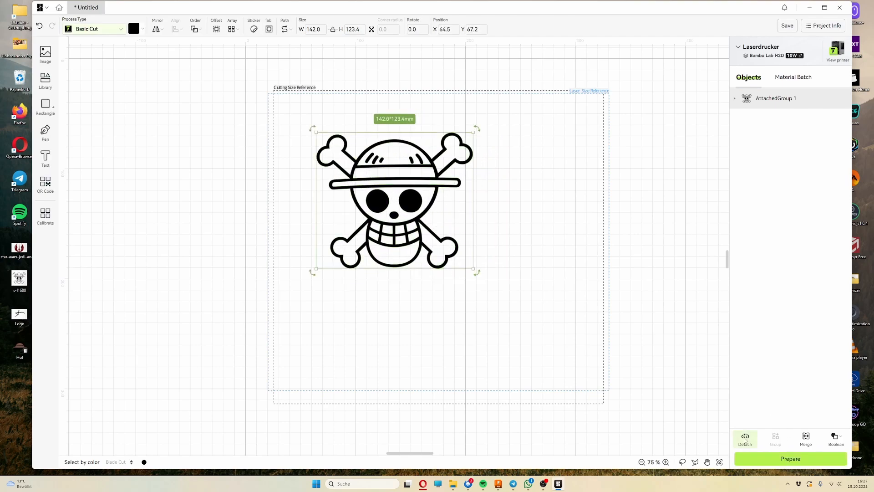
- Detach the skull group into separate paths and paste a copied skull onto the canvas beside the original
left_click(746, 439)
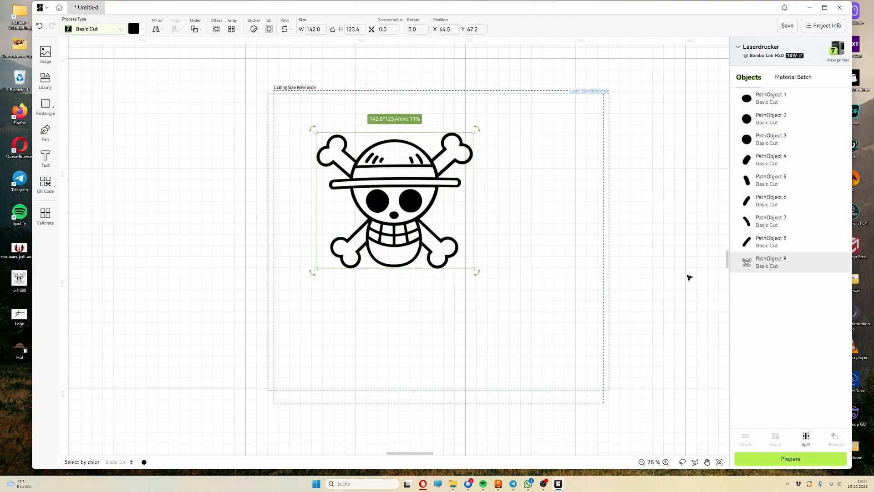
right_click(771, 258)
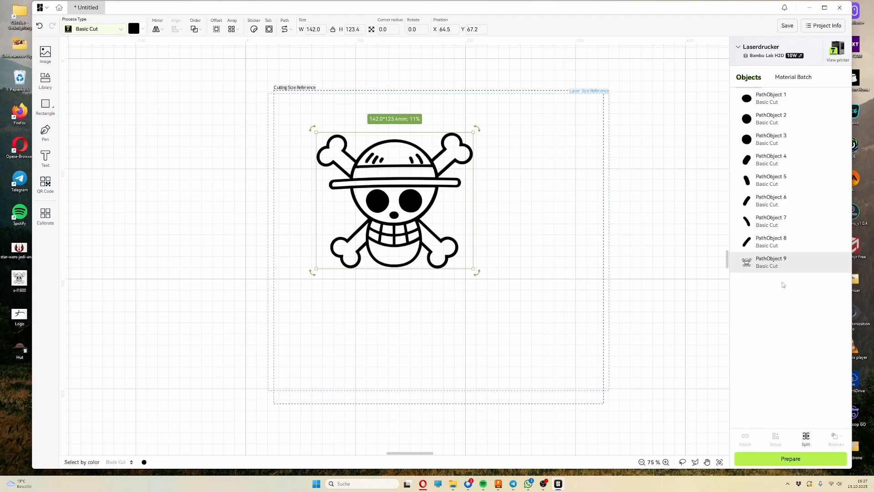
right_click(551, 240)
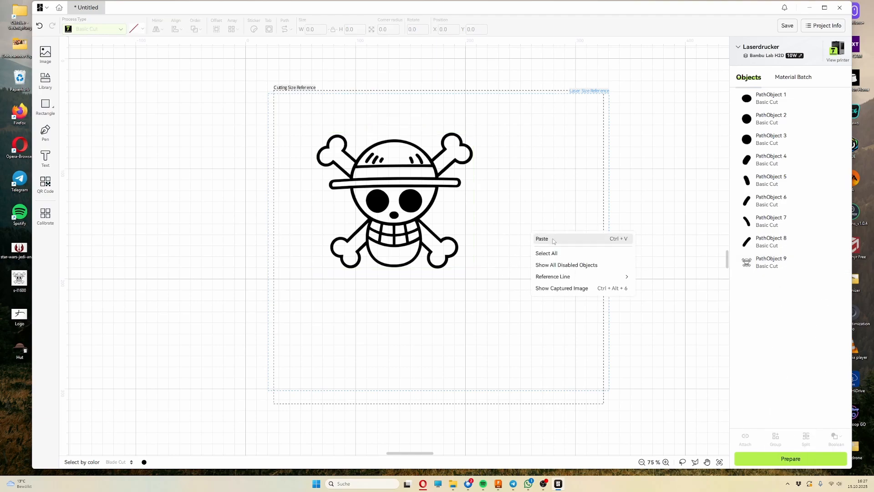
left_click(541, 239)
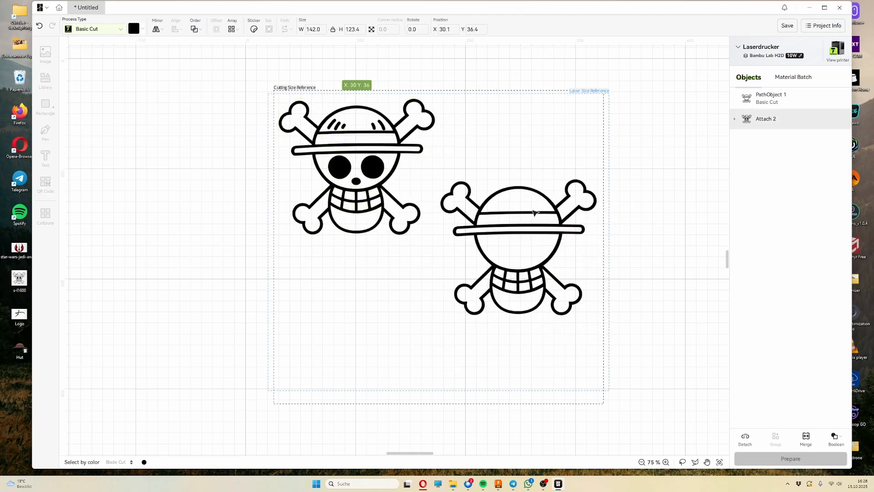
left_click(806, 439)
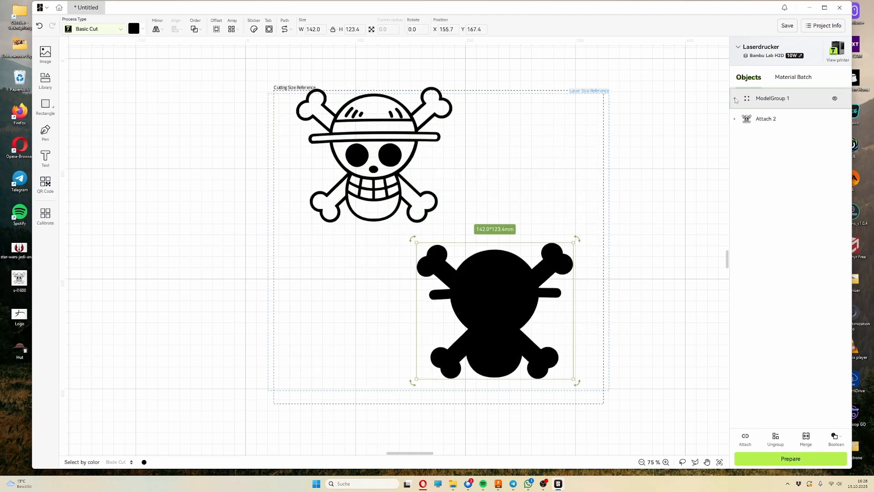
- Split the solid skull copy into parts, delete the loose bone and jaw pieces, and return to the canvas
left_click(735, 98)
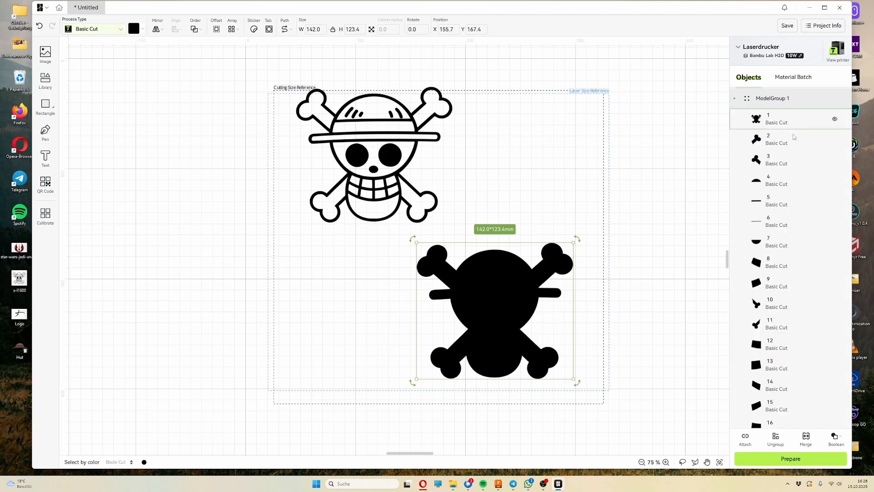
mouse_move(786, 282)
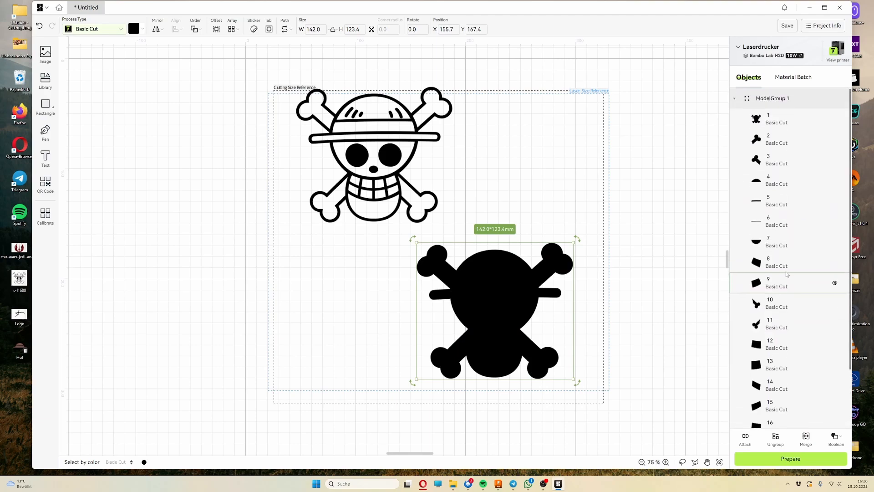
left_click(774, 118)
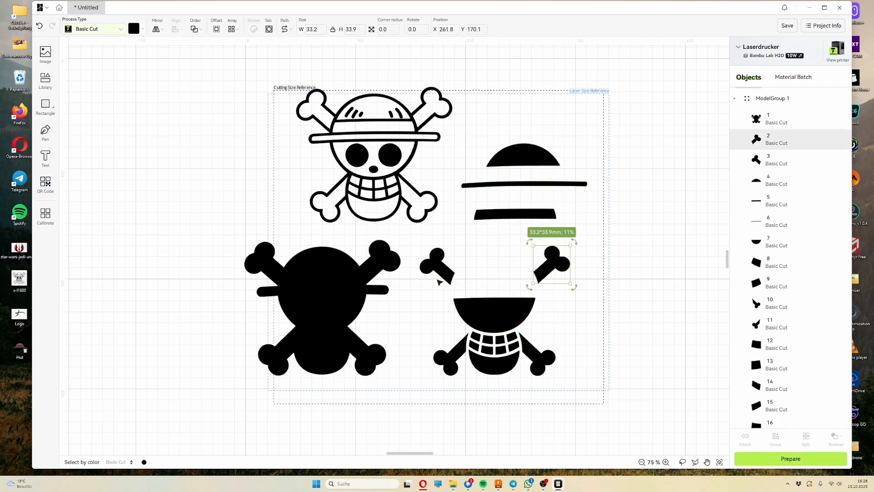
mouse_move(439, 278)
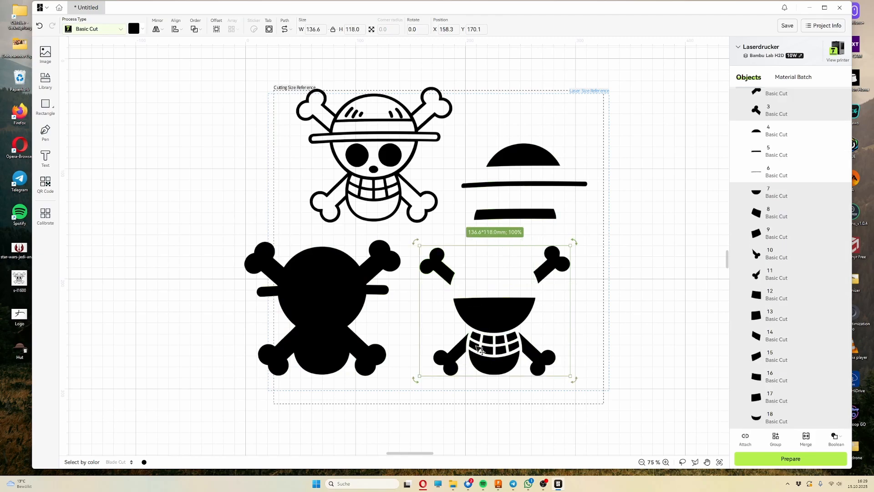
right_click(480, 346)
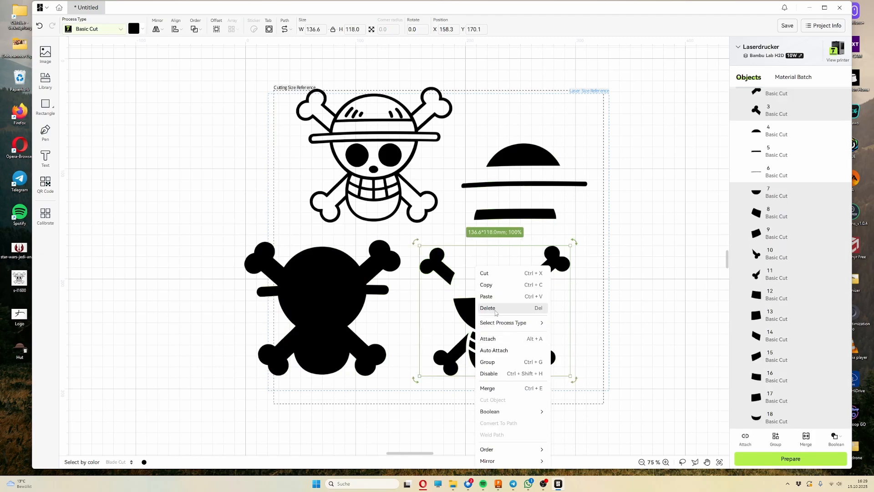
left_click(790, 458)
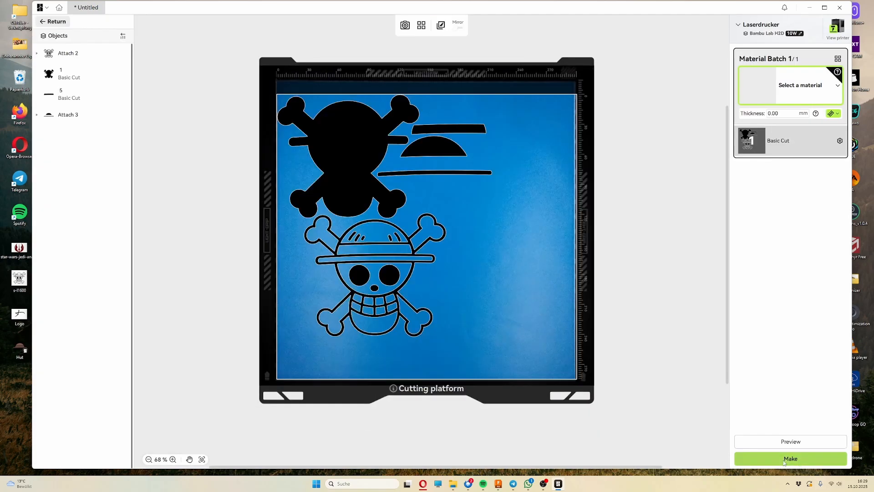
left_click(451, 175)
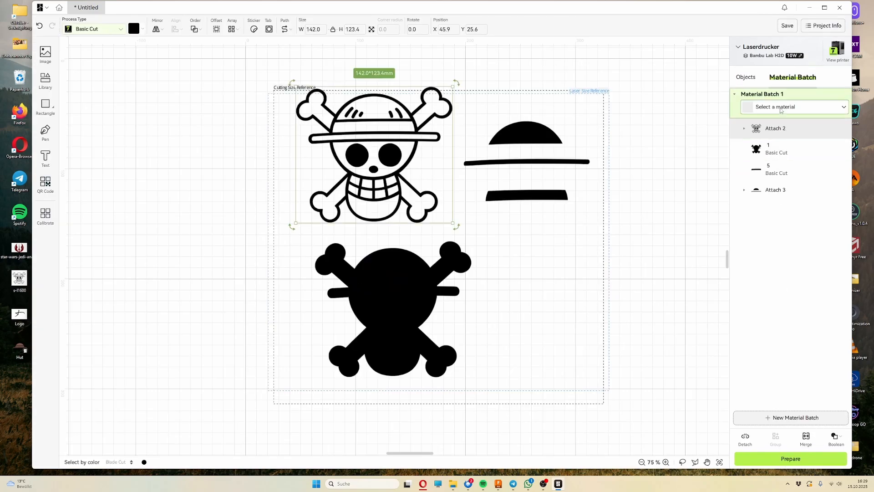
- Set the first batch to Matte Removable Vinyl and move the solid skull into its own vinyl batch
left_click(791, 106)
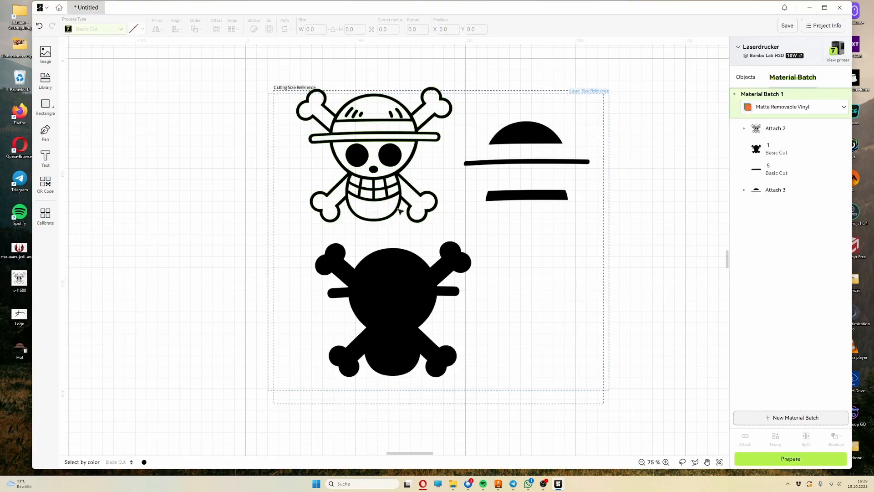
left_click(392, 309)
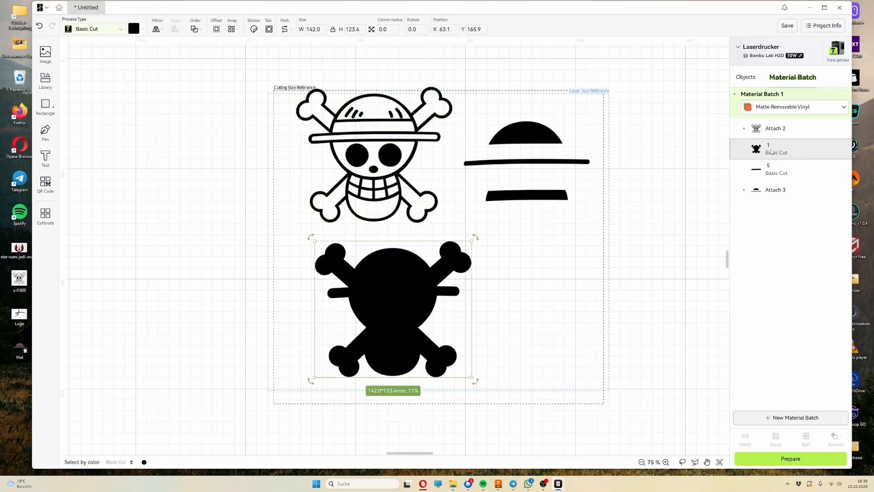
left_click(791, 417)
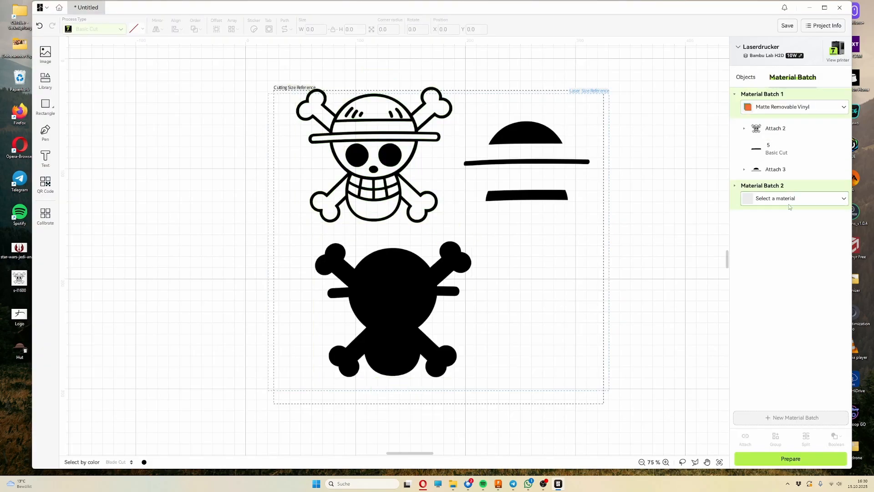
left_click(792, 198)
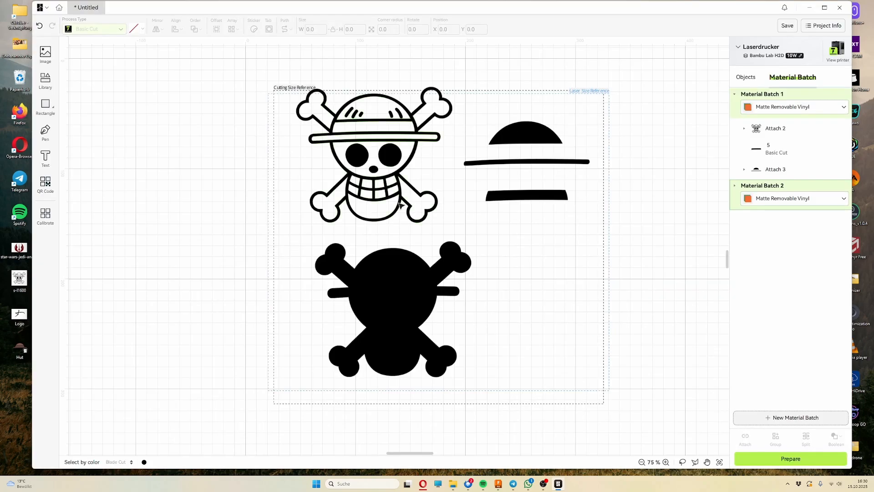
left_click(735, 185)
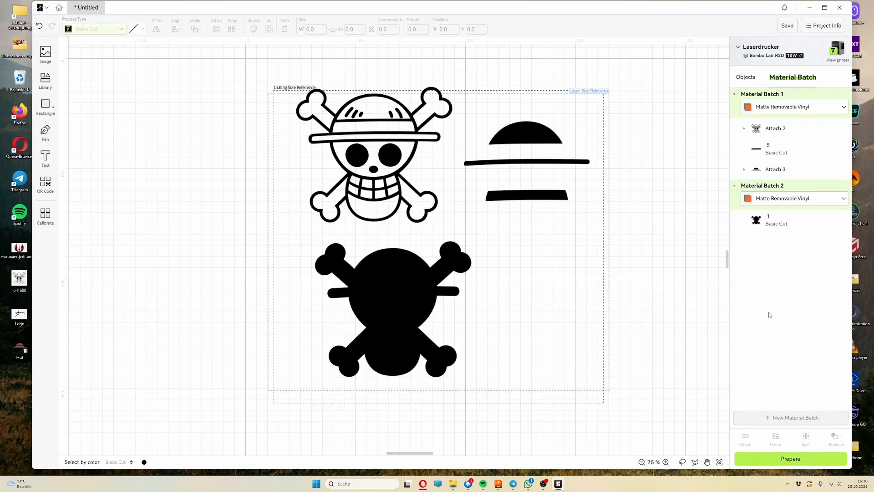
- Put the grouped hat shapes in their own batch and add a fourth material batch with its material
left_click(524, 142)
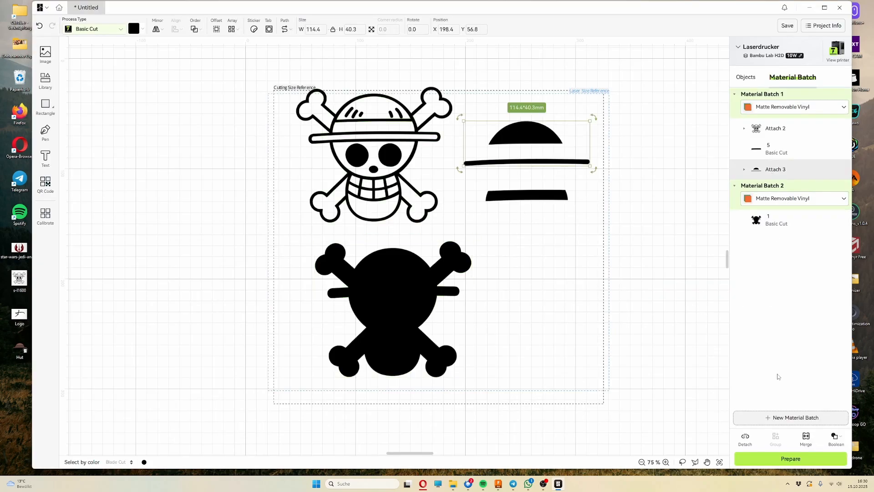
left_click(791, 417)
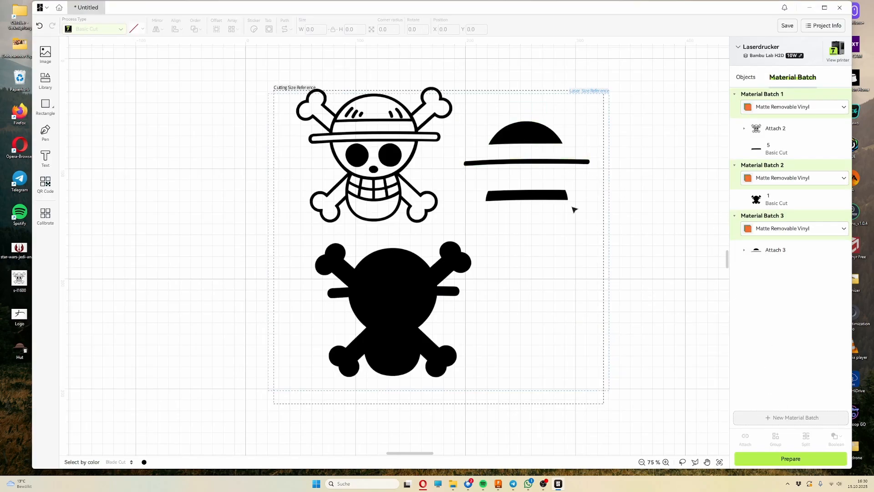
left_click(791, 417)
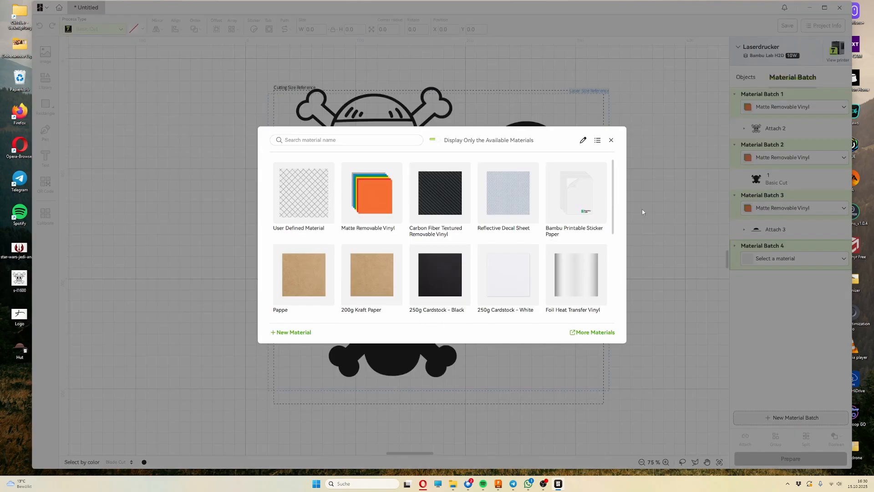
left_click(371, 193)
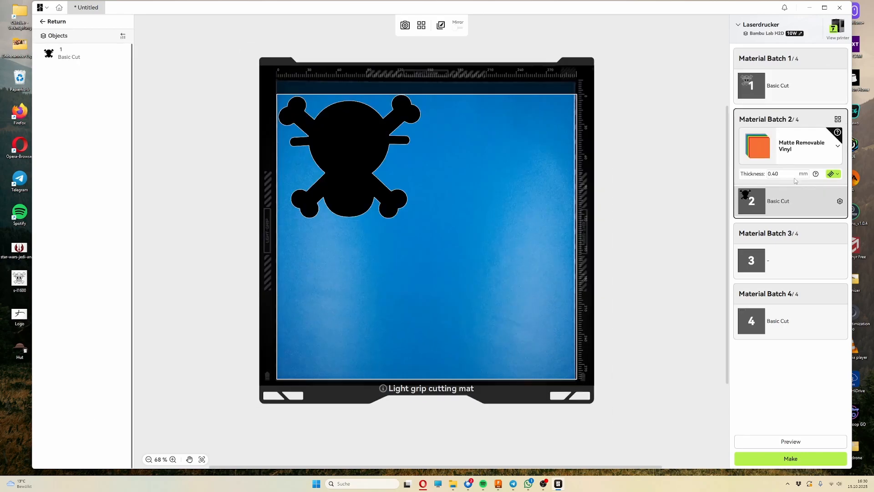
- Review the vinyl batches' pieces on the cutting mat via the Material Batch cards
left_click(346, 162)
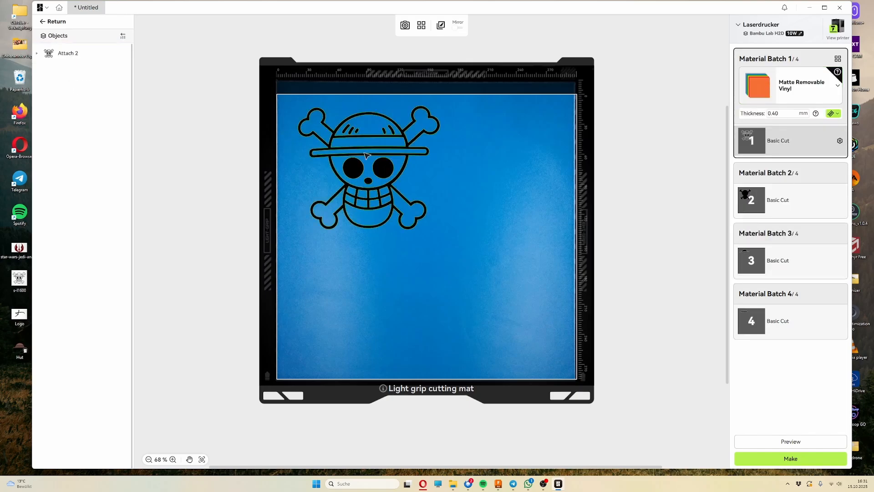
left_click(367, 168)
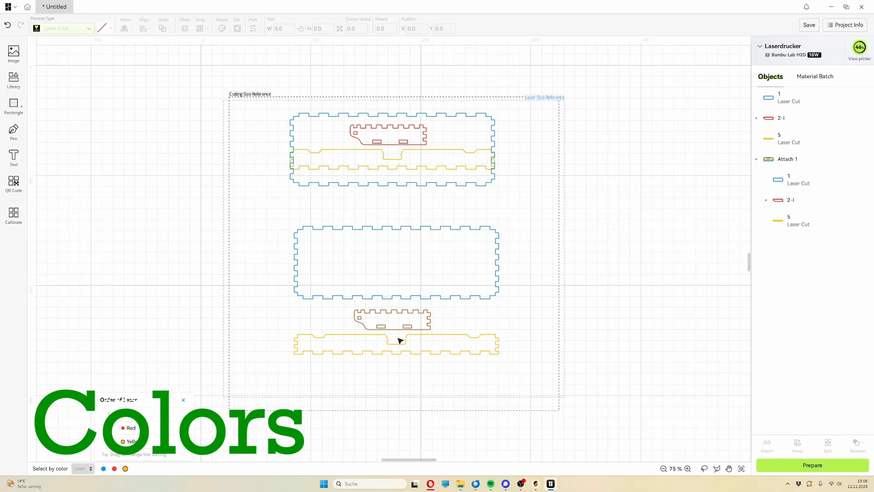
- Prepare the box pieces on 3mm Birch Plywood and run the simulated cutting path toward the end
left_click(812, 464)
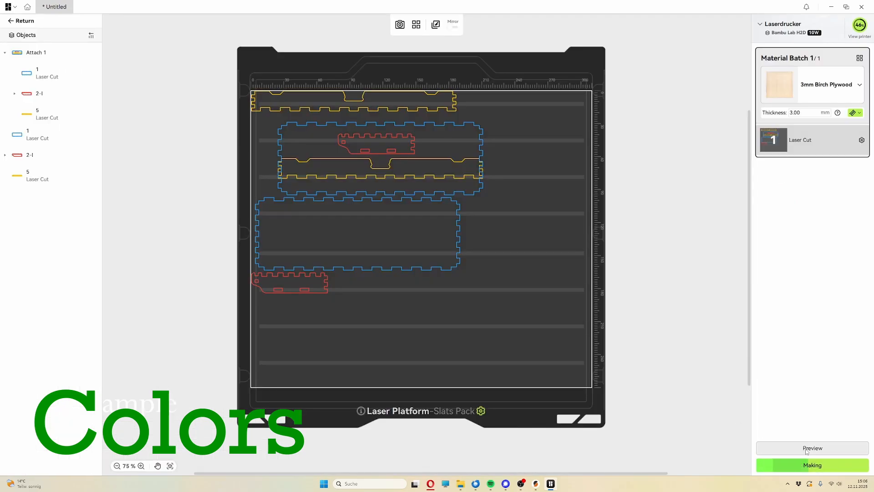
left_click(811, 448)
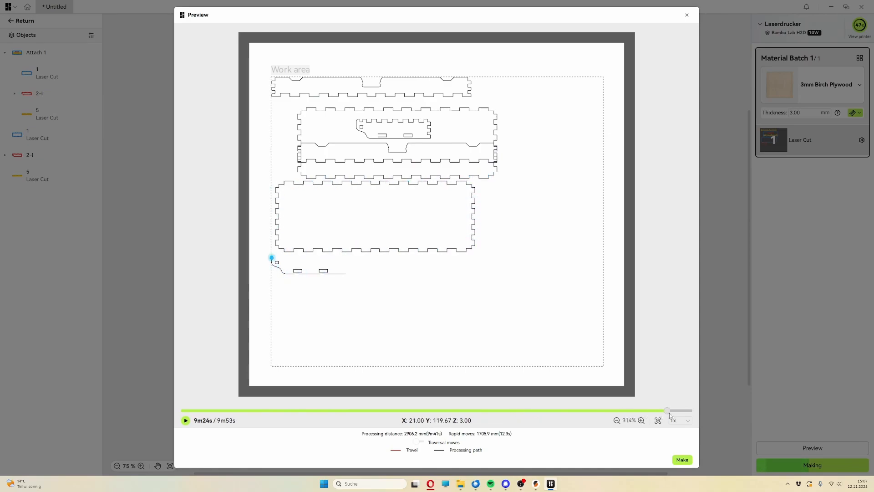
left_click(686, 15)
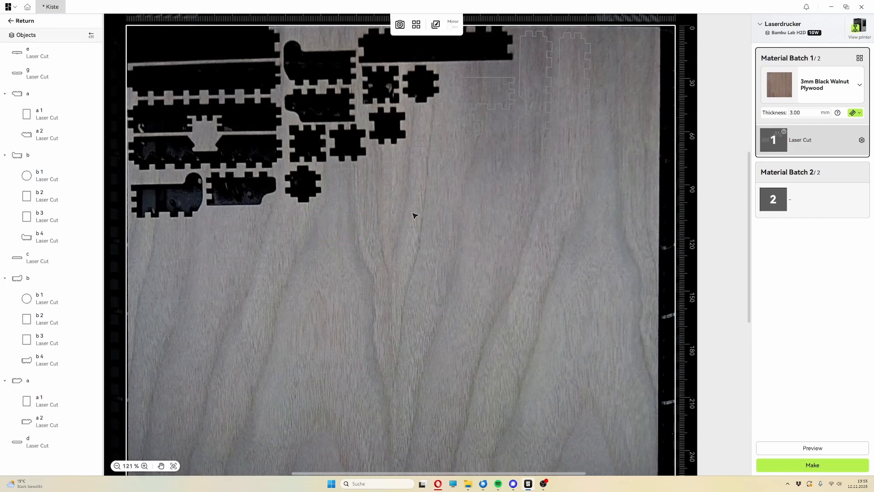
- Return to the editor and switch the box pieces' layer colour to Yellow
left_click(393, 186)
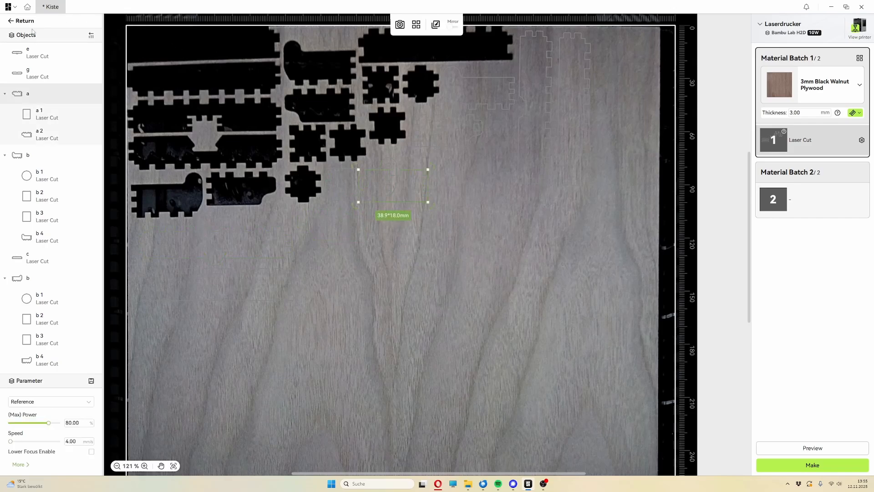
left_click(23, 21)
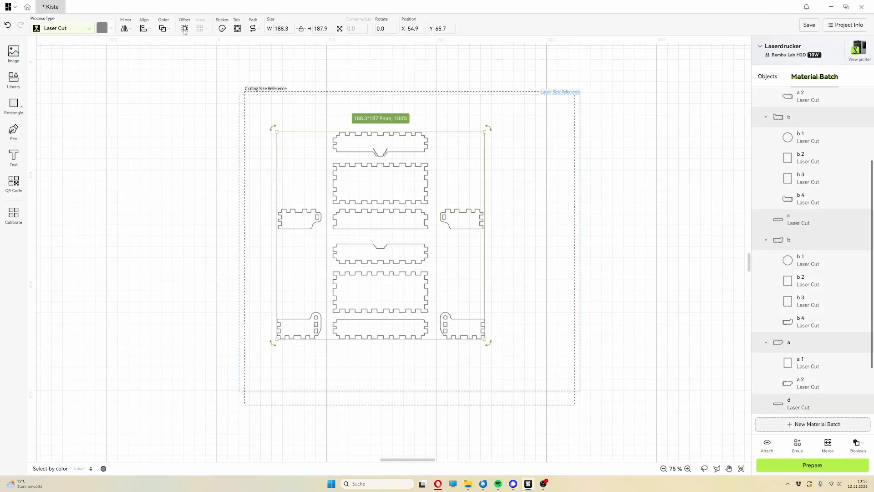
left_click(110, 28)
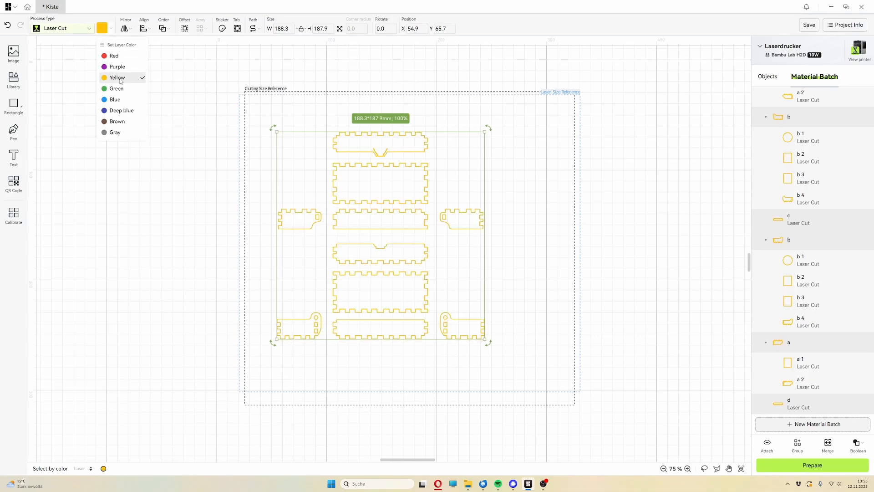
left_click(811, 465)
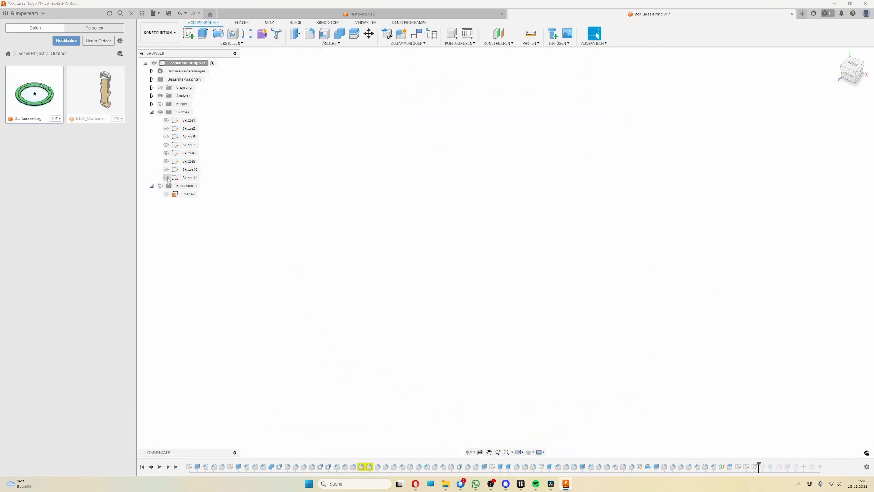
- Rename the Skizze11 keyring sketch to 'Ring' in the Fusion browser
left_click(189, 178)
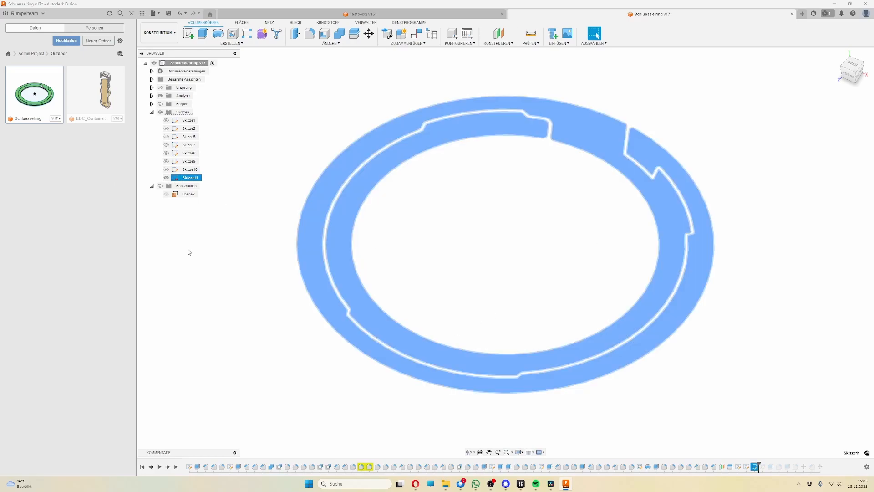
right_click(190, 177)
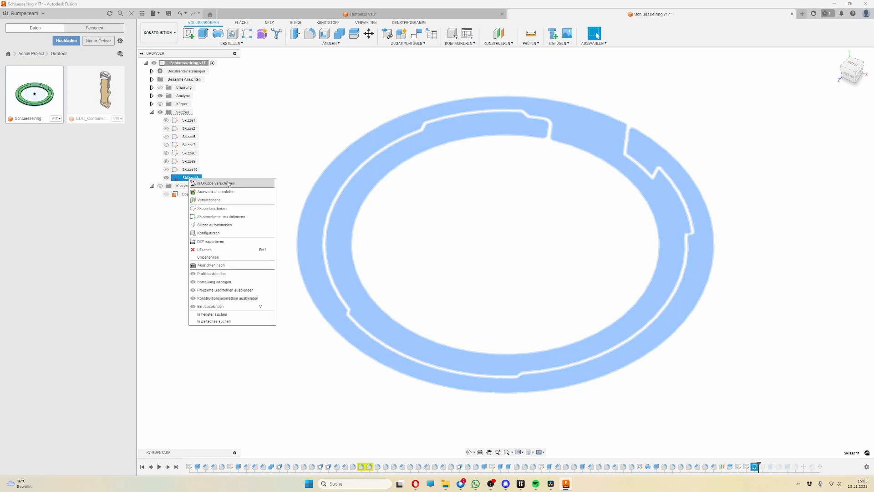
mouse_move(208, 199)
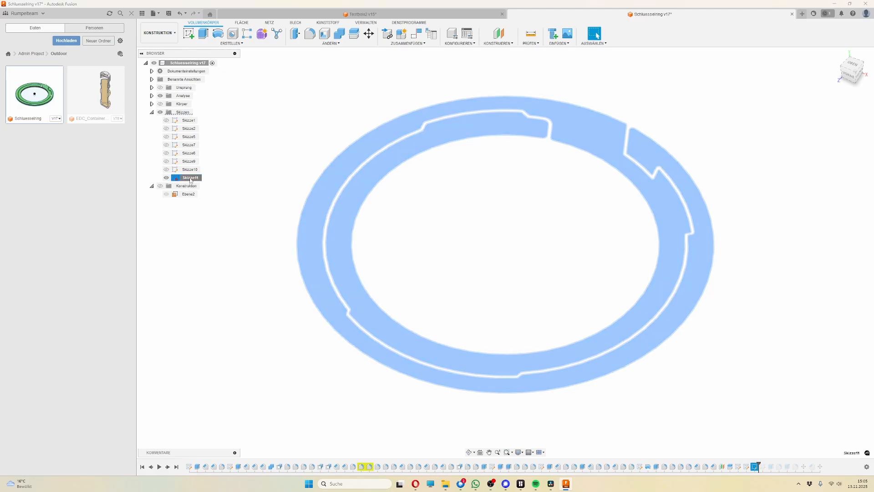
type("Ring")
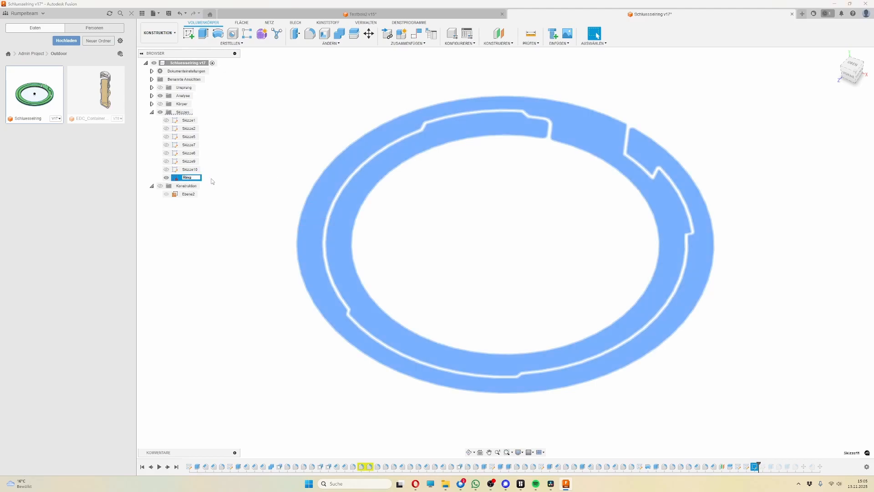
- Export the Ring sketch as DXF via DXF exportieren and confirm the settings
right_click(186, 178)
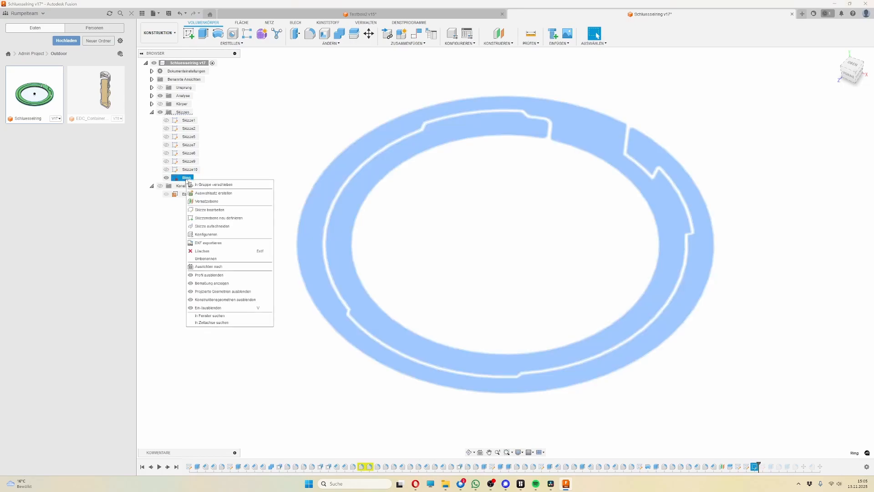
left_click(208, 243)
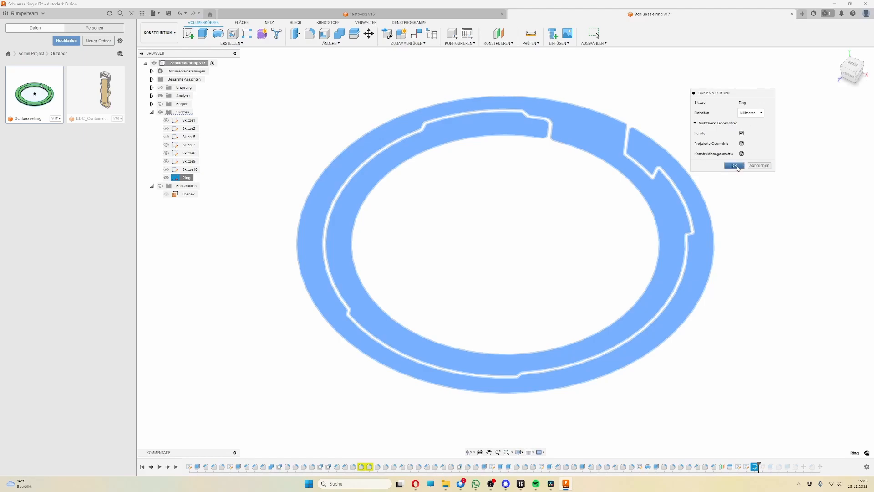
left_click(734, 166)
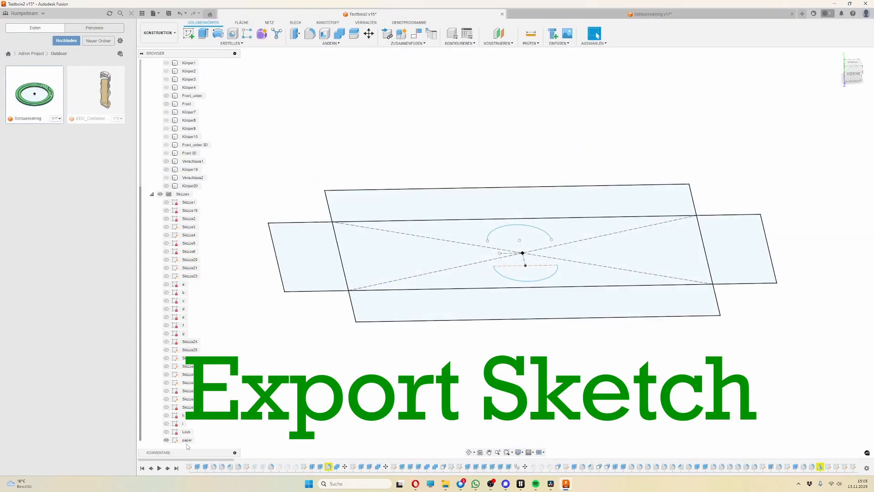
- Finish the box's paper sketch and export it as a DXF file named paper on the desktop
double_click(187, 440)
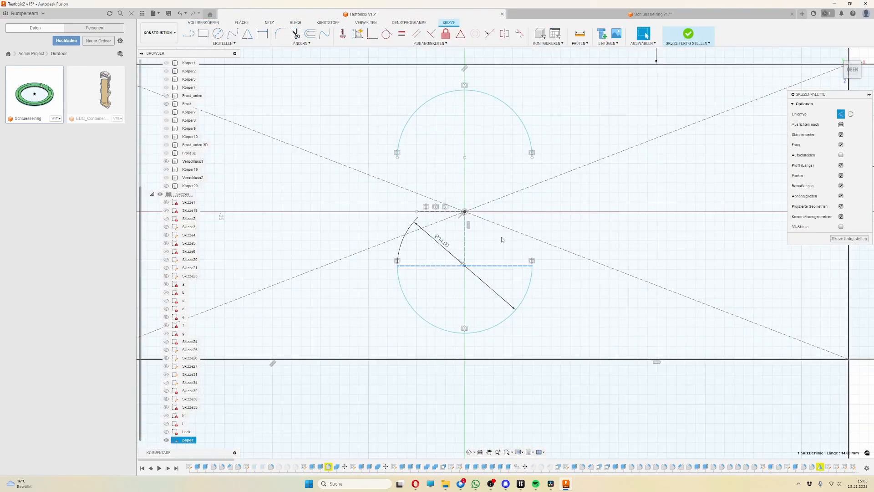
left_click(502, 199)
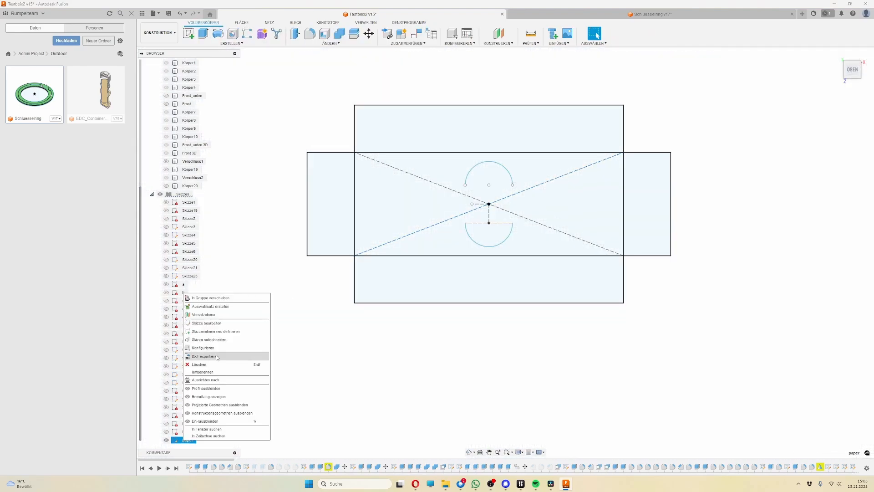
left_click(207, 356)
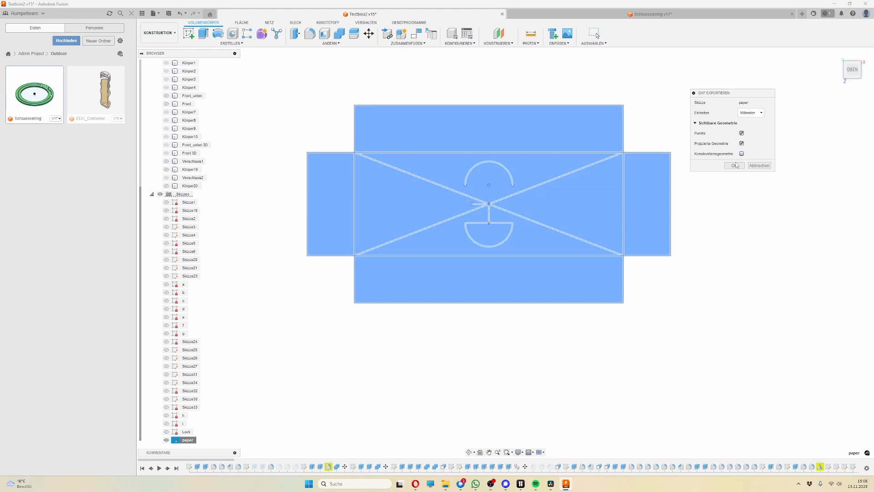
left_click(734, 166)
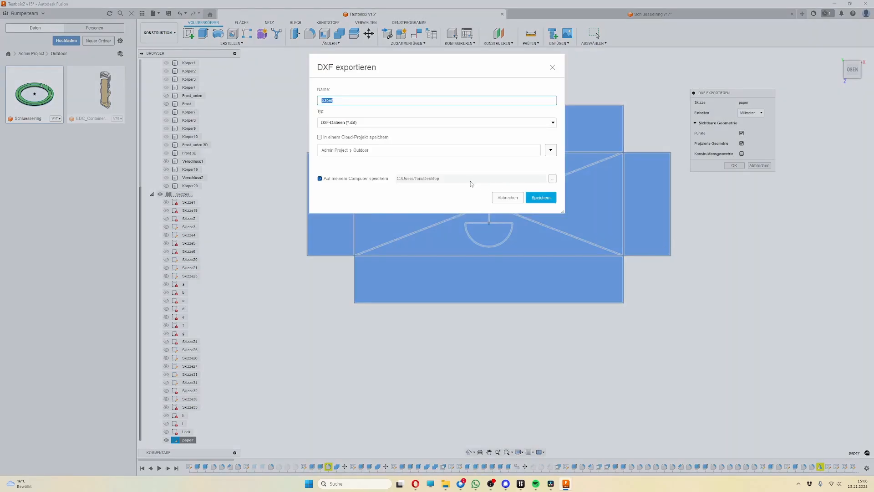
left_click(540, 198)
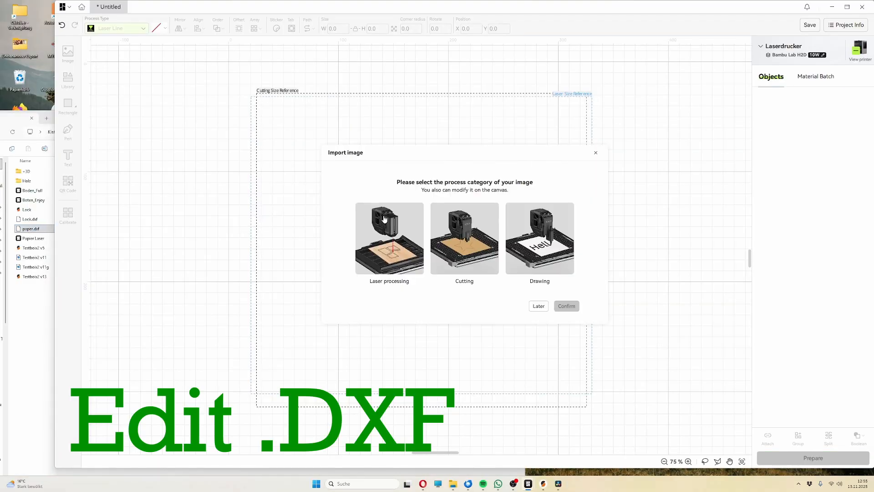
- Import the paper DXF as Laser processing and split it into parts under ModelGroup 1
left_click(389, 238)
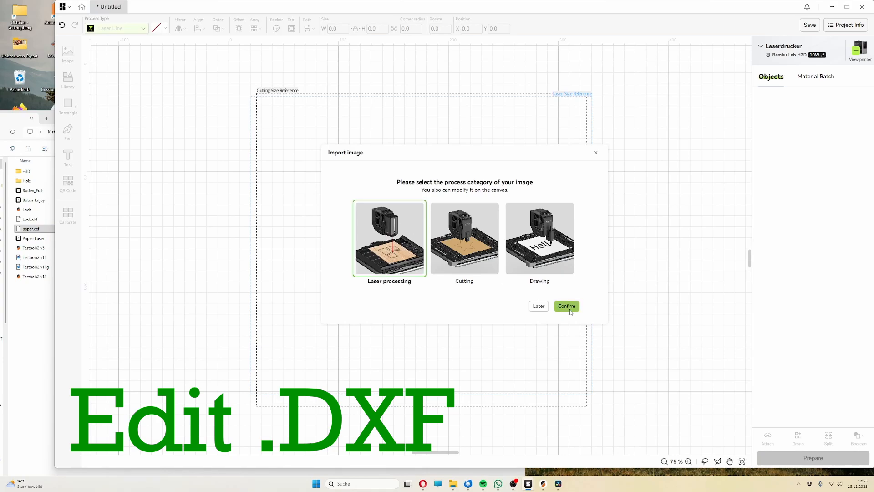
left_click(565, 306)
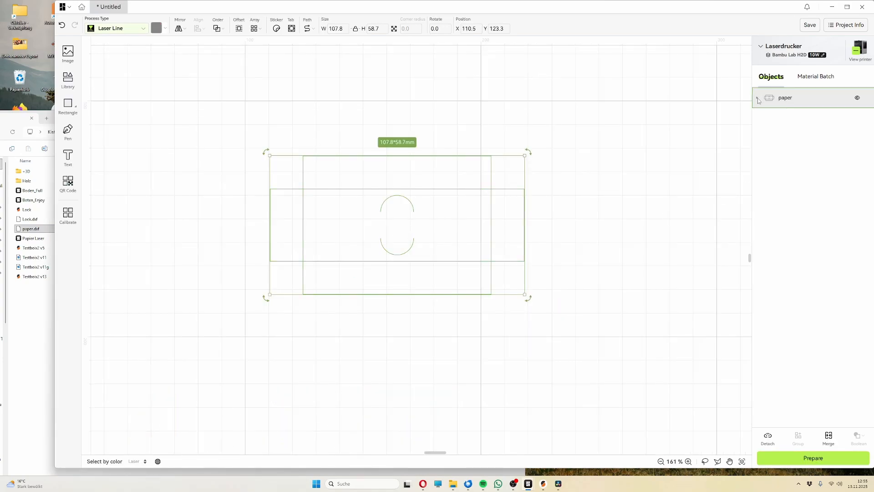
left_click(759, 98)
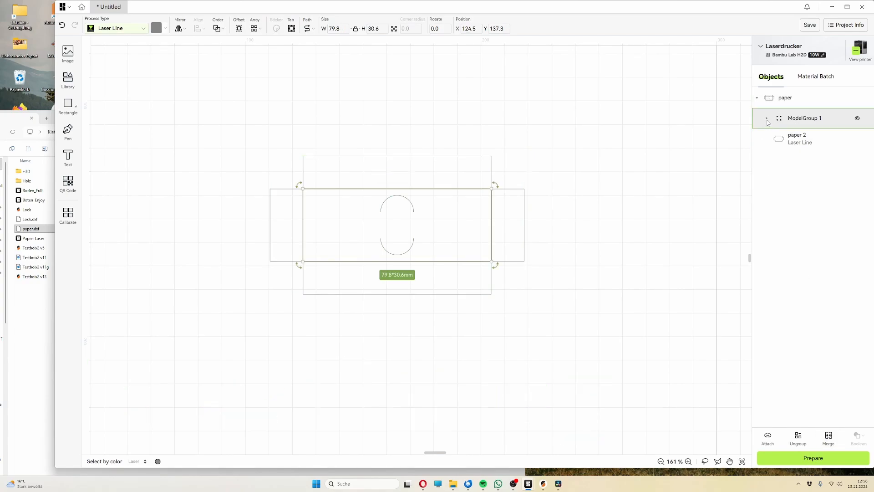
left_click(767, 117)
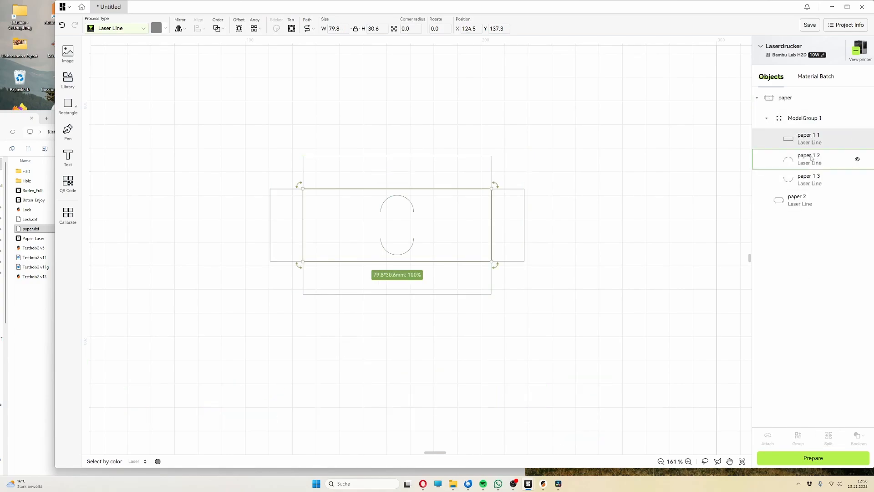
- Set both semicircles (paper 1 2, 1 3) and the outer outline paper 2 to Laser Cut
left_click(809, 179)
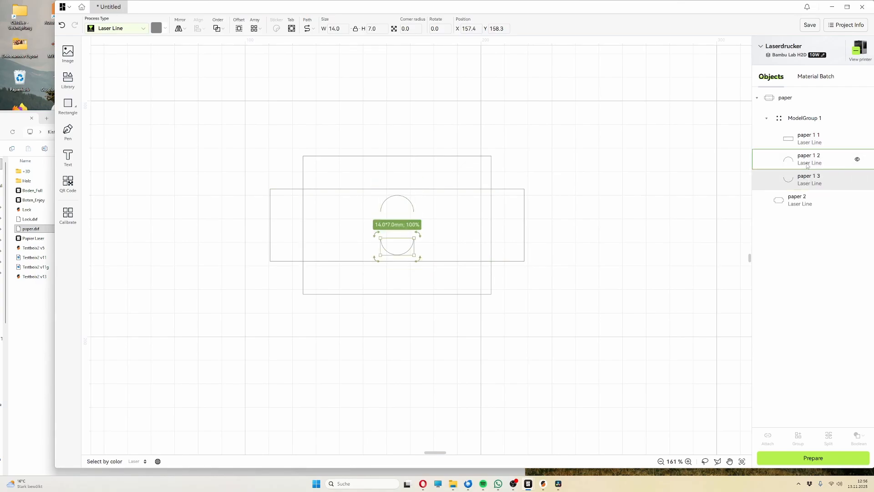
left_click(117, 28)
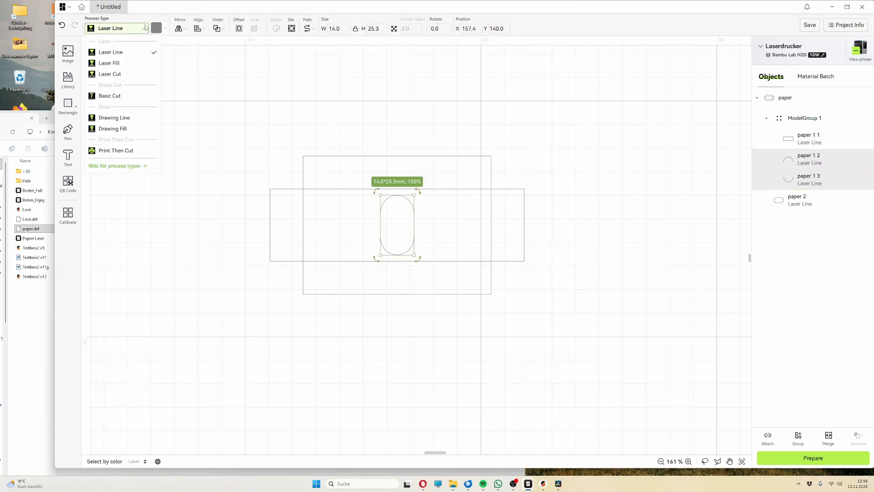
left_click(110, 73)
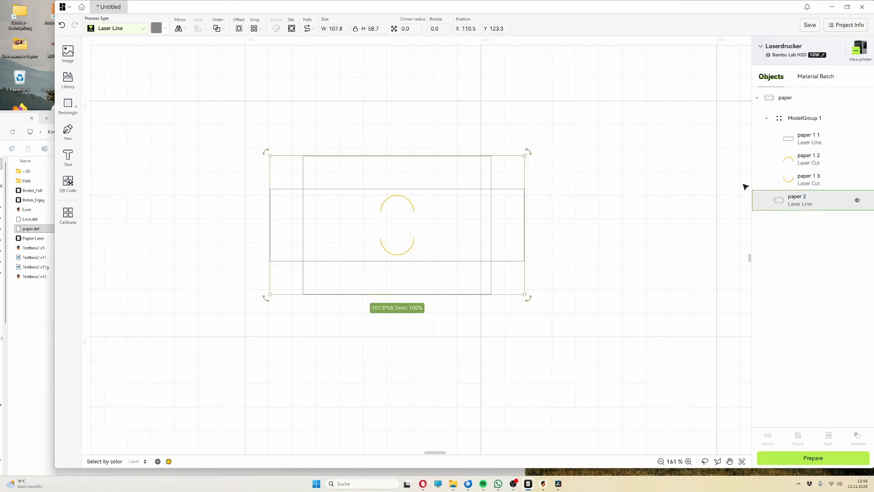
left_click(159, 29)
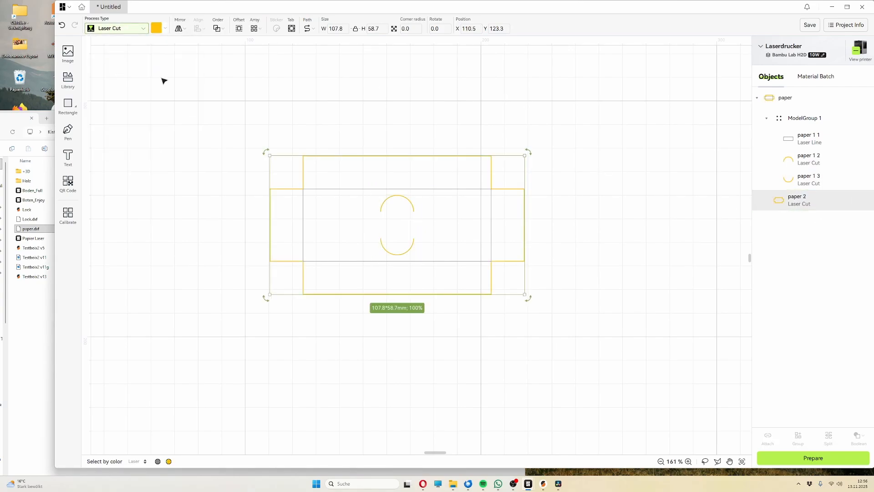
left_click(807, 139)
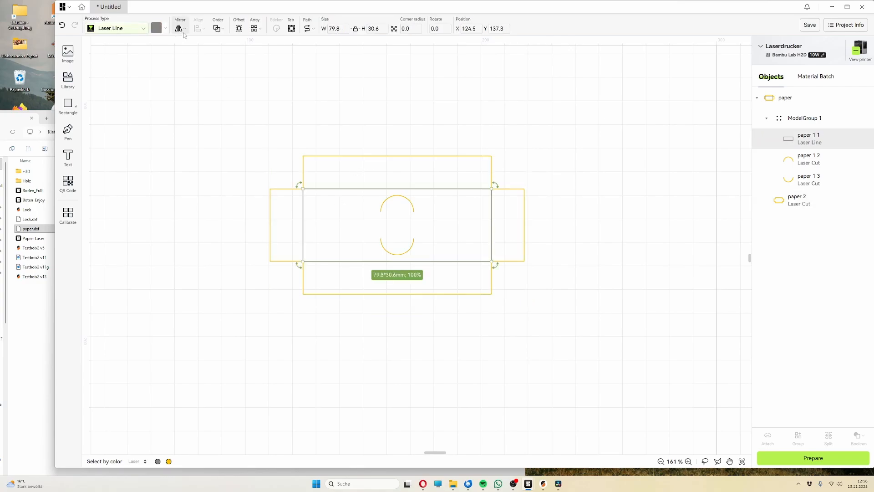
left_click(157, 29)
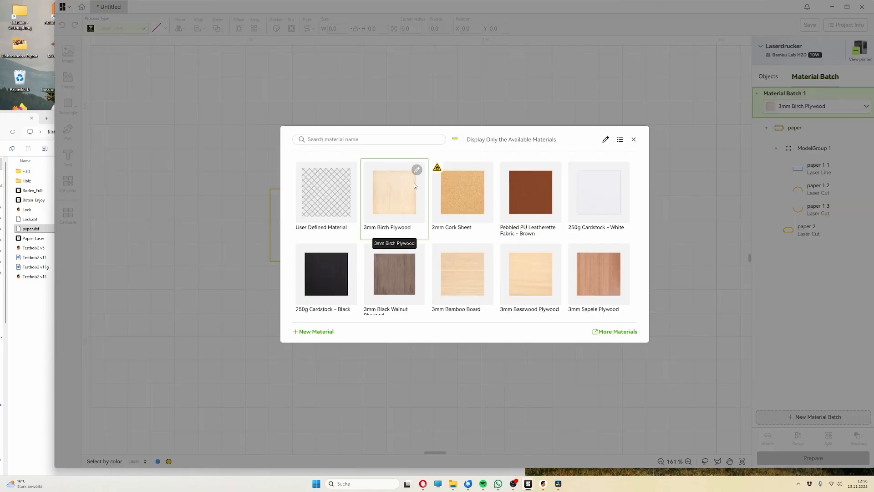
- Choose 3mm Birch Plywood and view the outline paper 2 parameters: 90% power, 5 mm/s
left_click(393, 193)
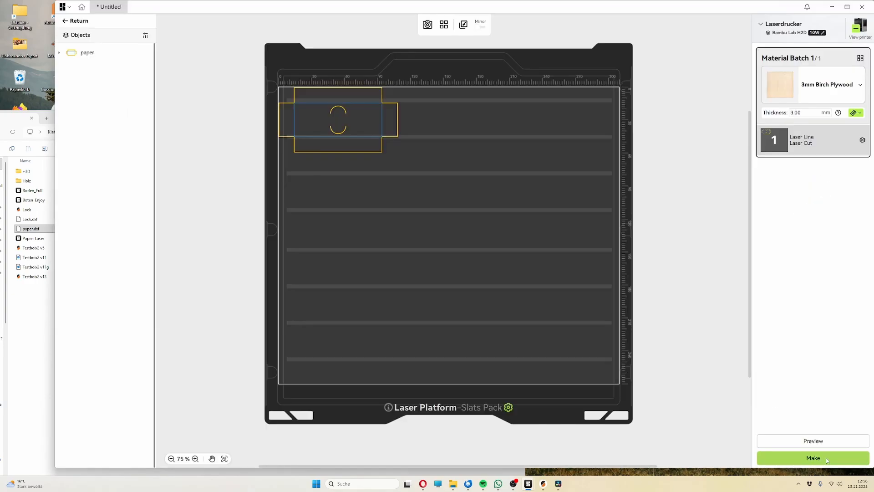
left_click(60, 53)
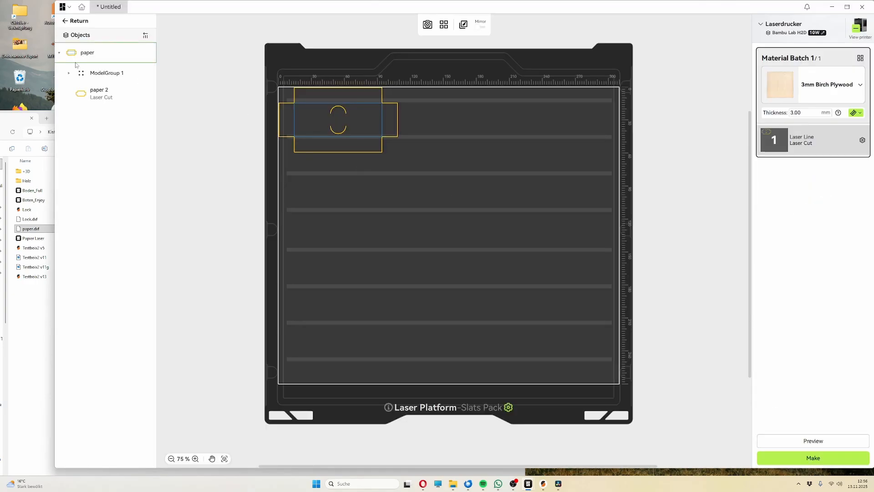
left_click(100, 92)
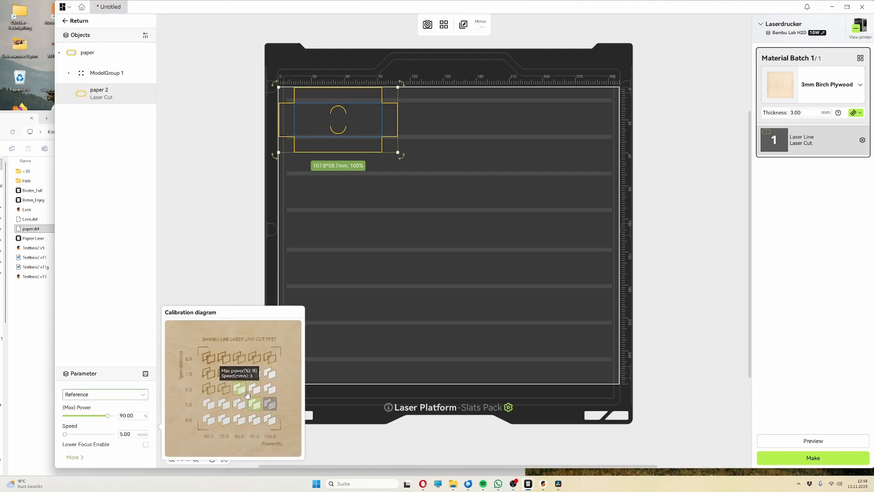
mouse_move(222, 389)
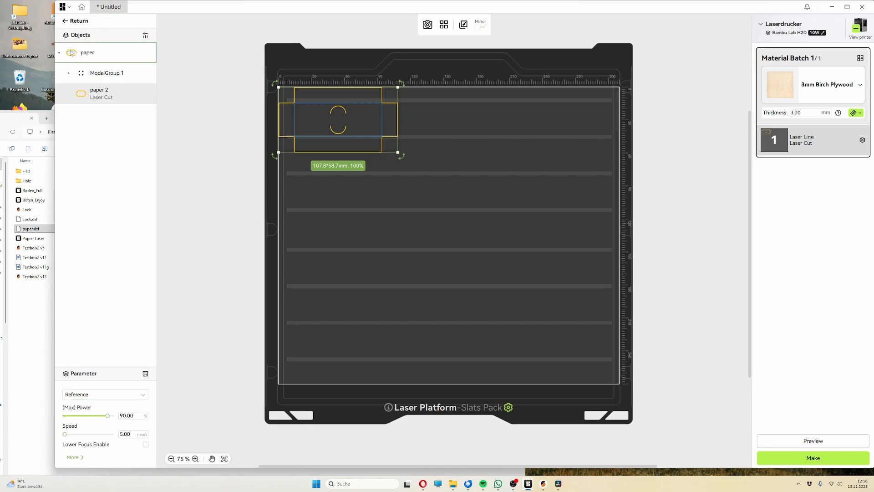
mouse_move(846, 75)
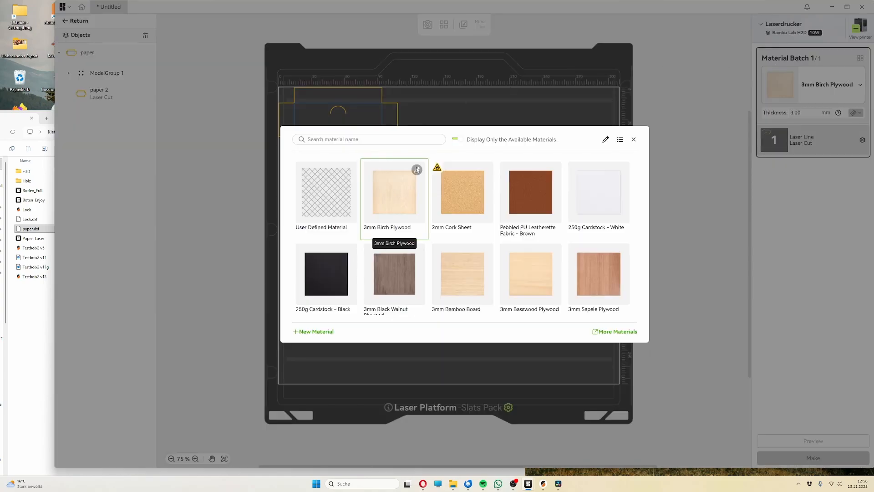
- Review the 3mm Birch Plywood H2D-10W Laser Image and Laser Fill presets in Edit Material
left_click(417, 170)
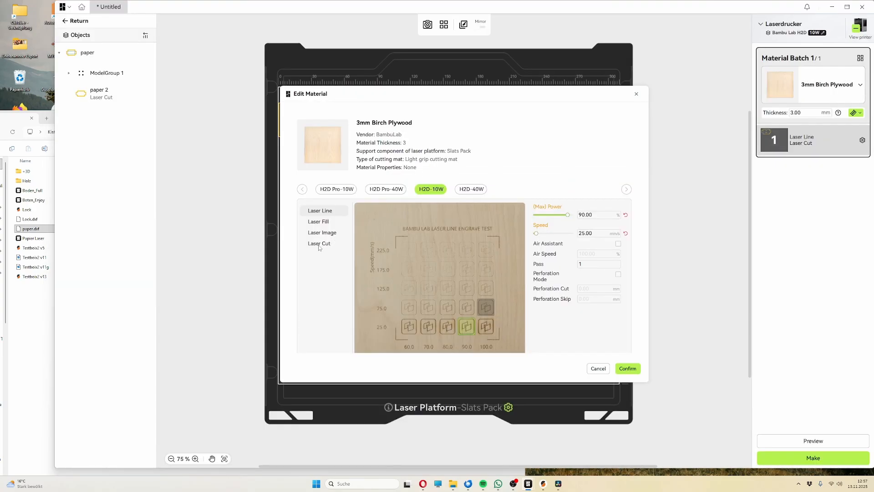
left_click(317, 221)
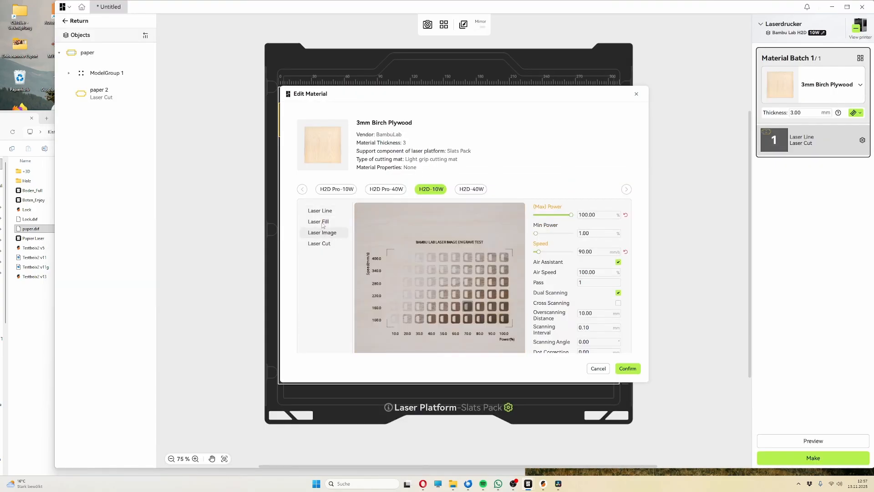
left_click(318, 222)
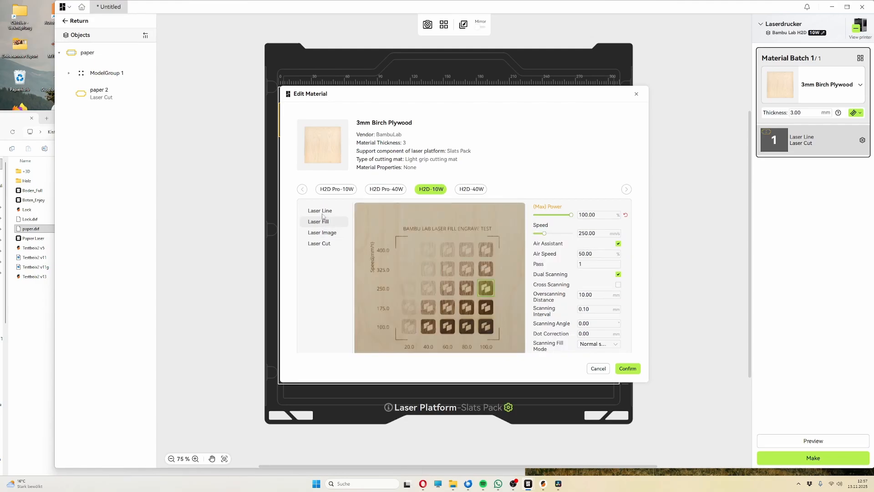
left_click(322, 233)
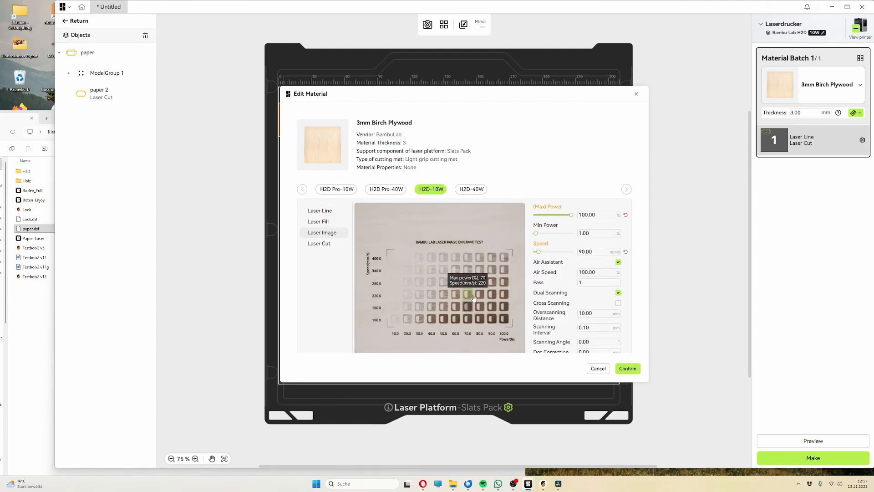